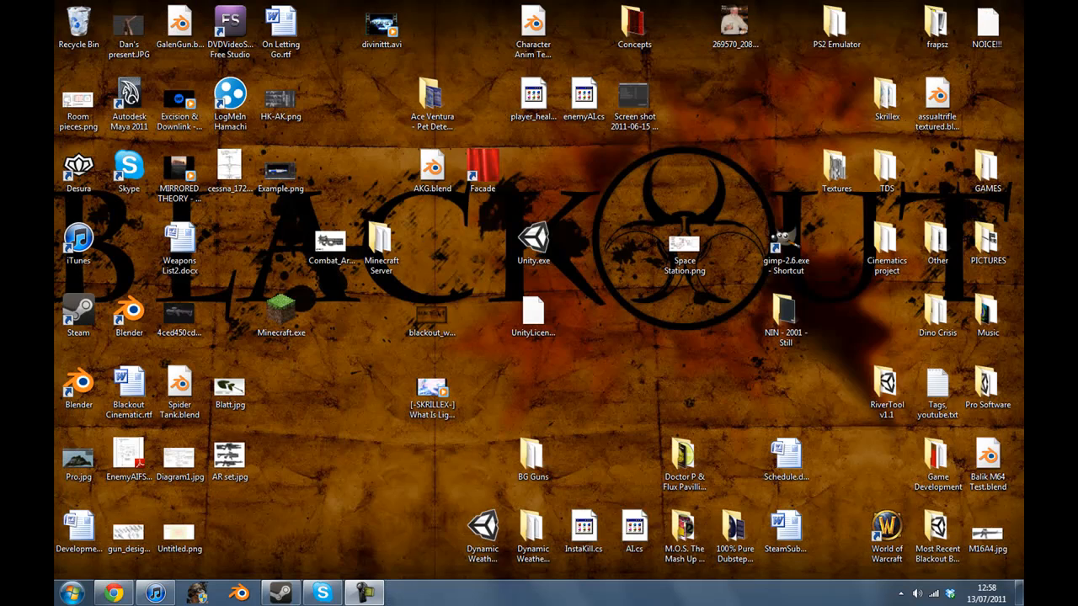
Search Google Images for 'p90' from a new Chrome tab
left_click(229, 455)
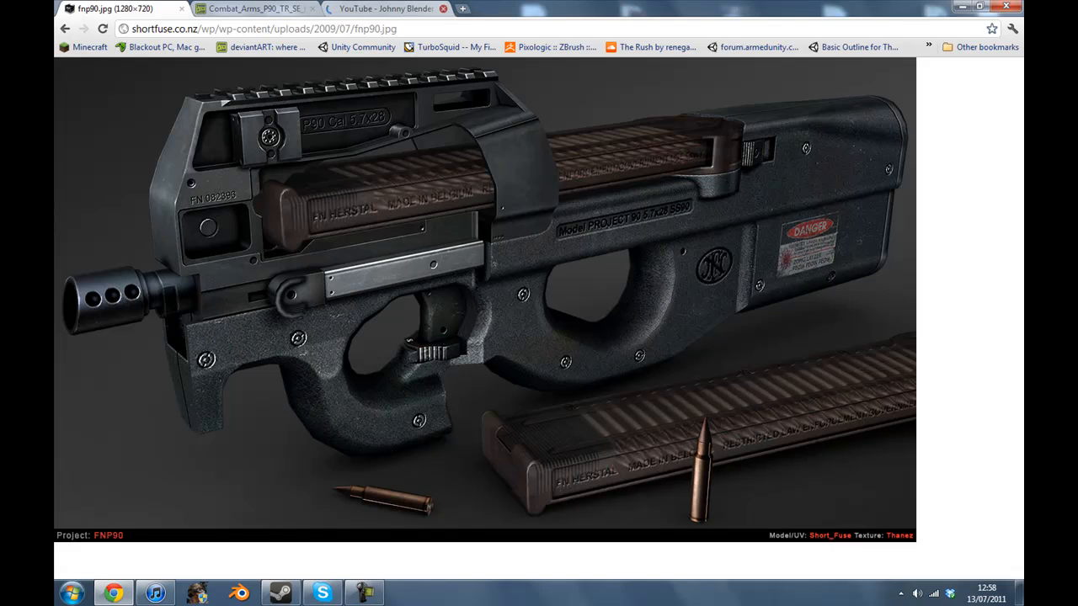
left_click(445, 8)
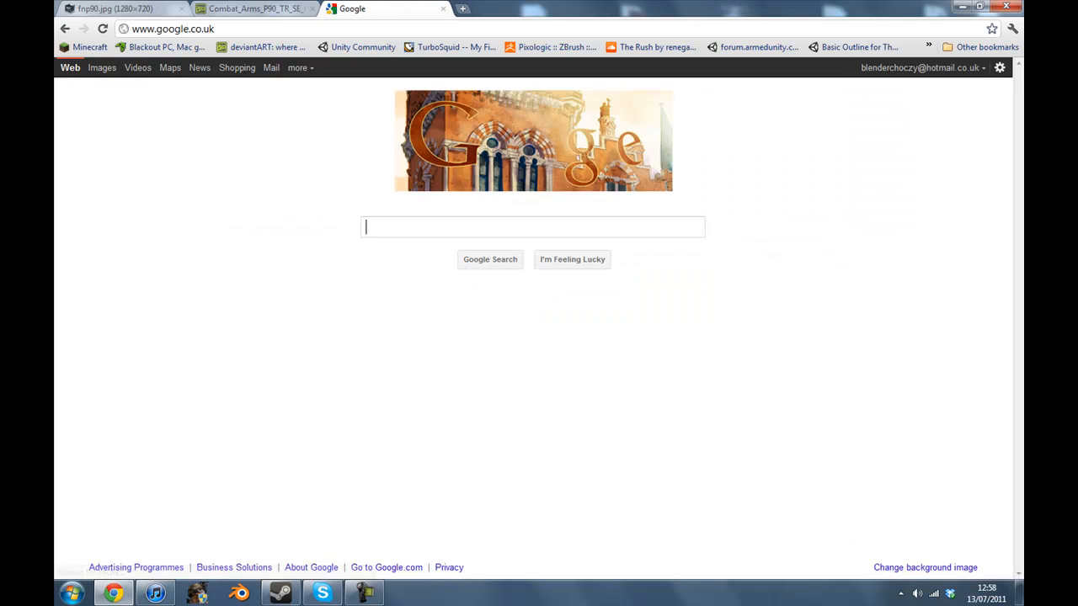
left_click(101, 67)
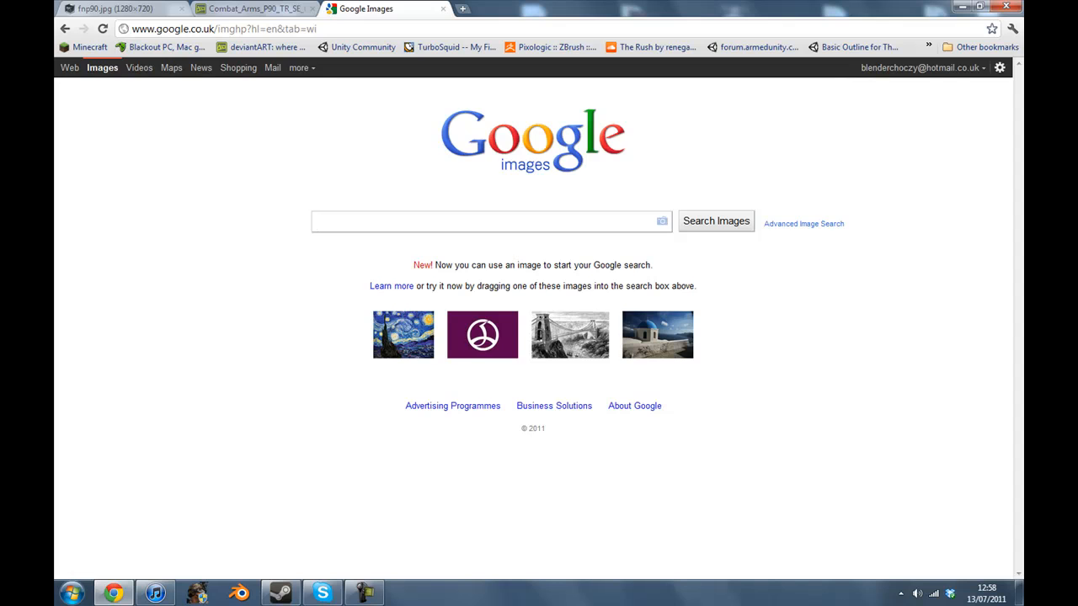
type("p90")
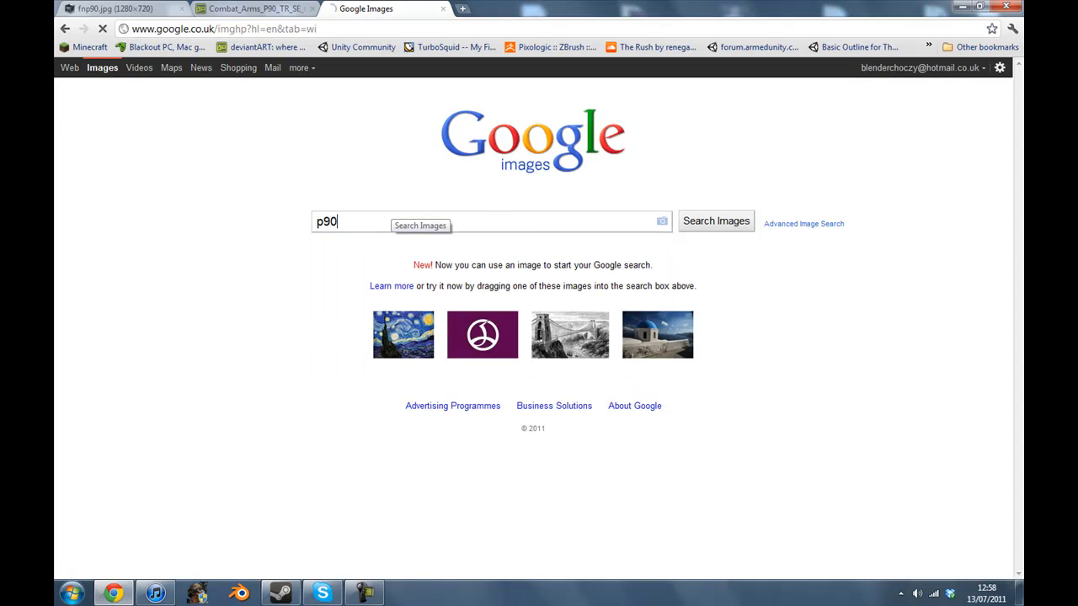
left_click(714, 220)
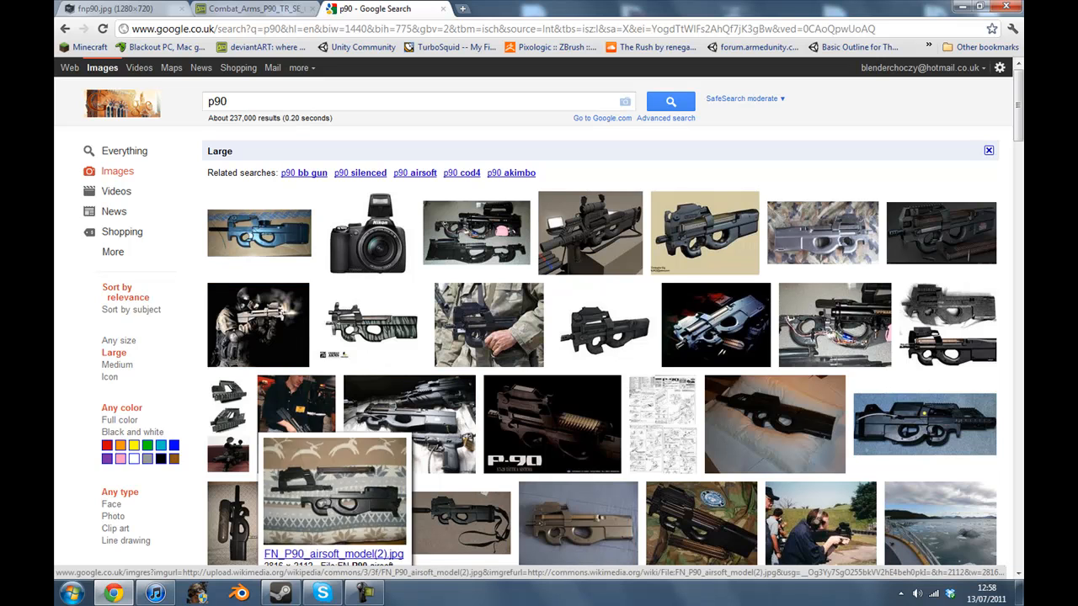
Scroll down the large p90 image results to the striped Combat Arms P90 picture
scroll("down", 3)
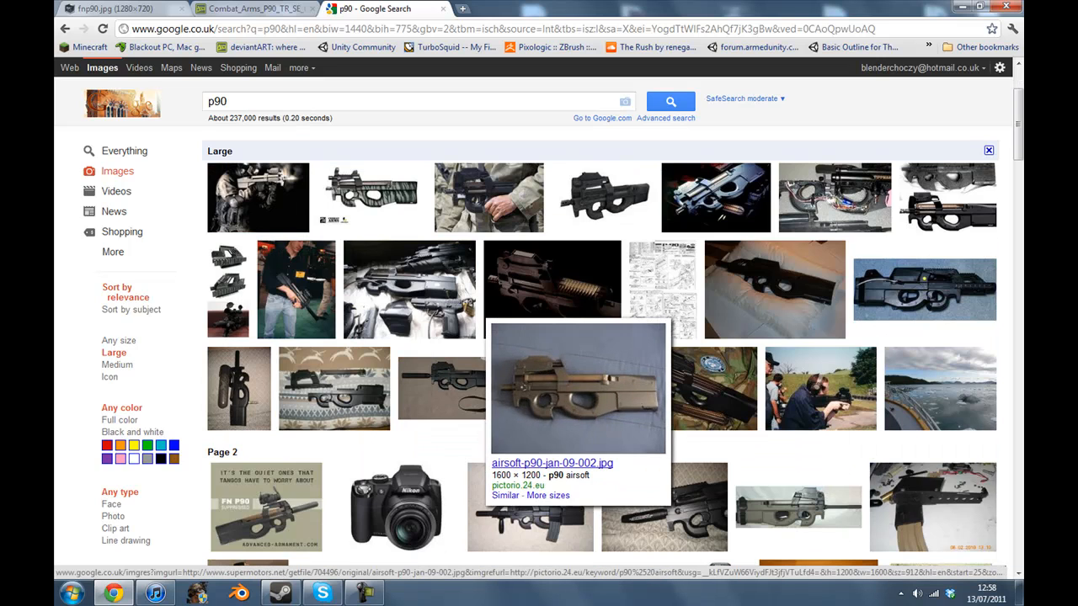
scroll("down", 3)
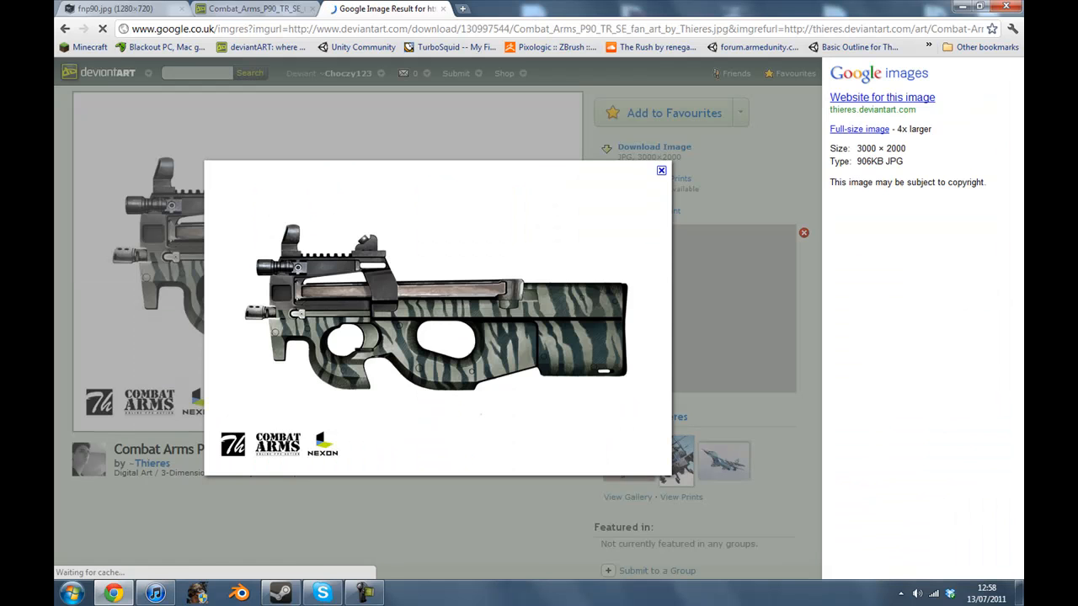
View the full-size striped P90 picture on its own page, then switch tabs
left_click(859, 128)
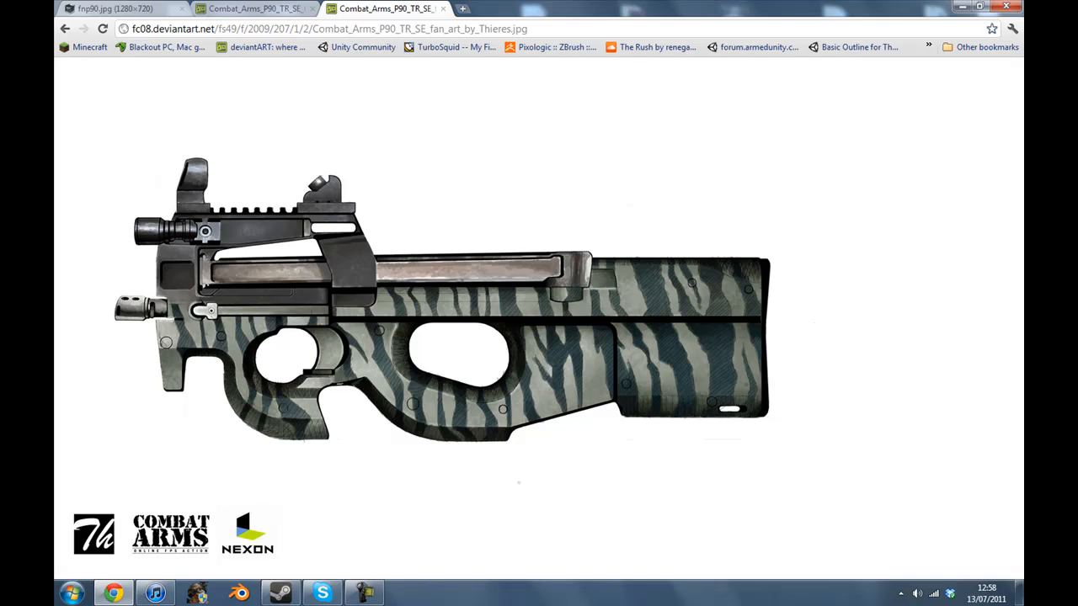
left_click(441, 9)
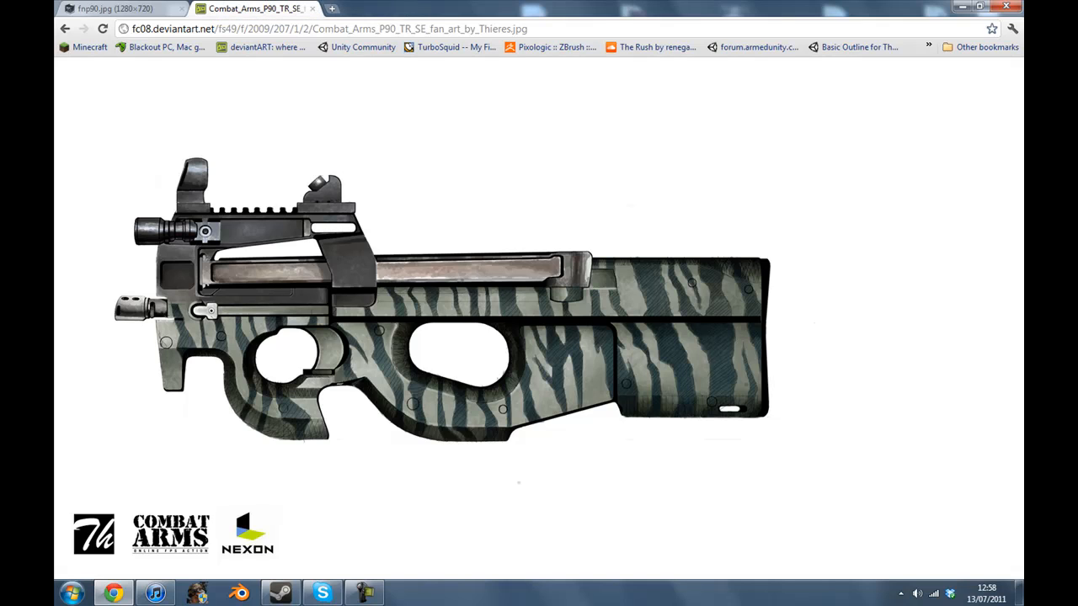
left_click(115, 9)
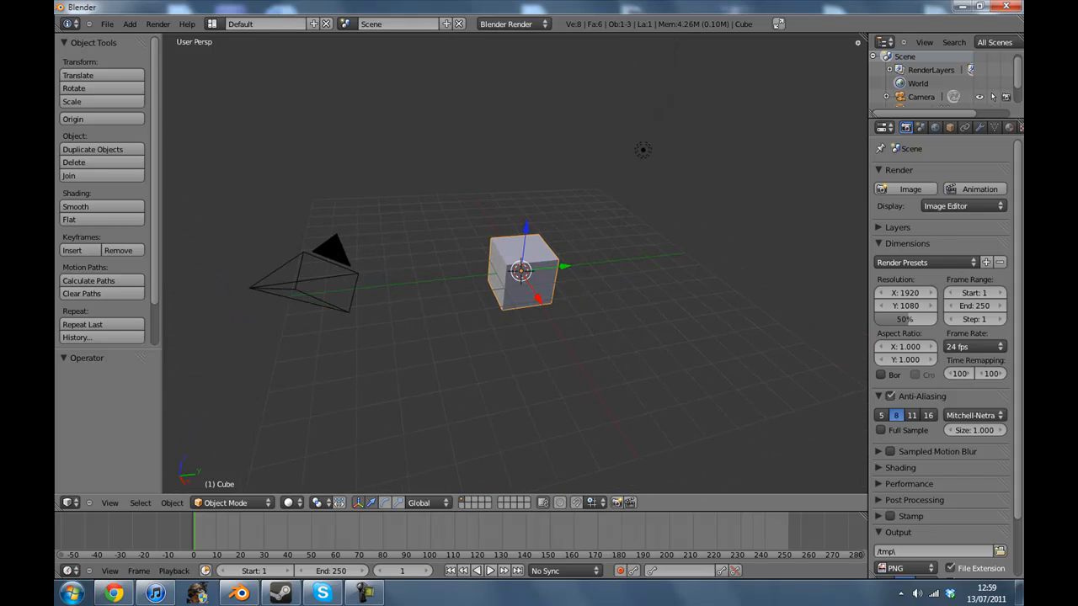
Delete the lamp and camera so only the cube remains in the scene
left_click(643, 150)
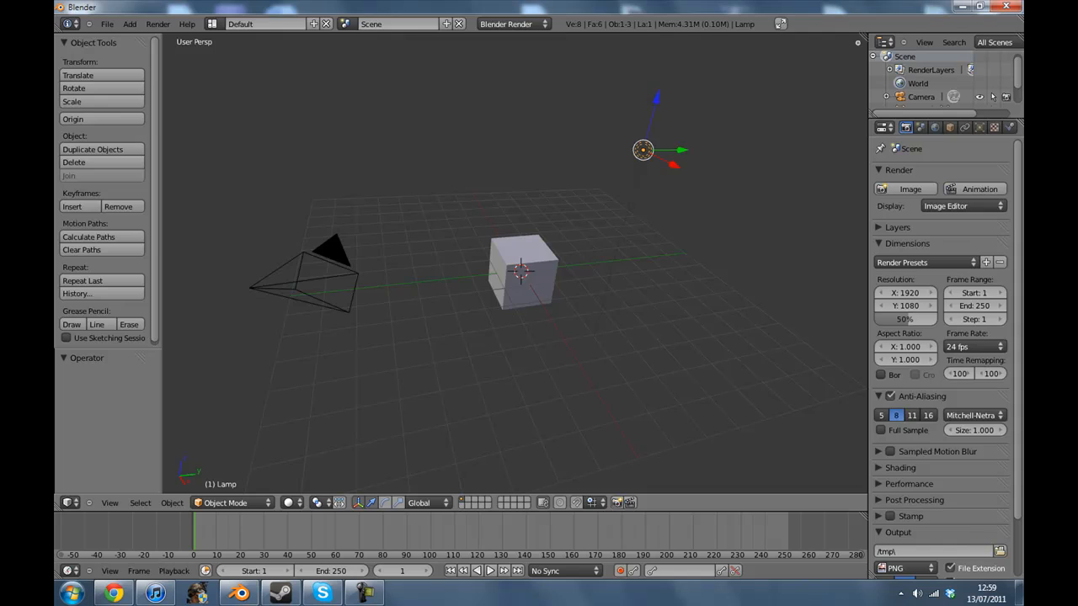
left_click(320, 278)
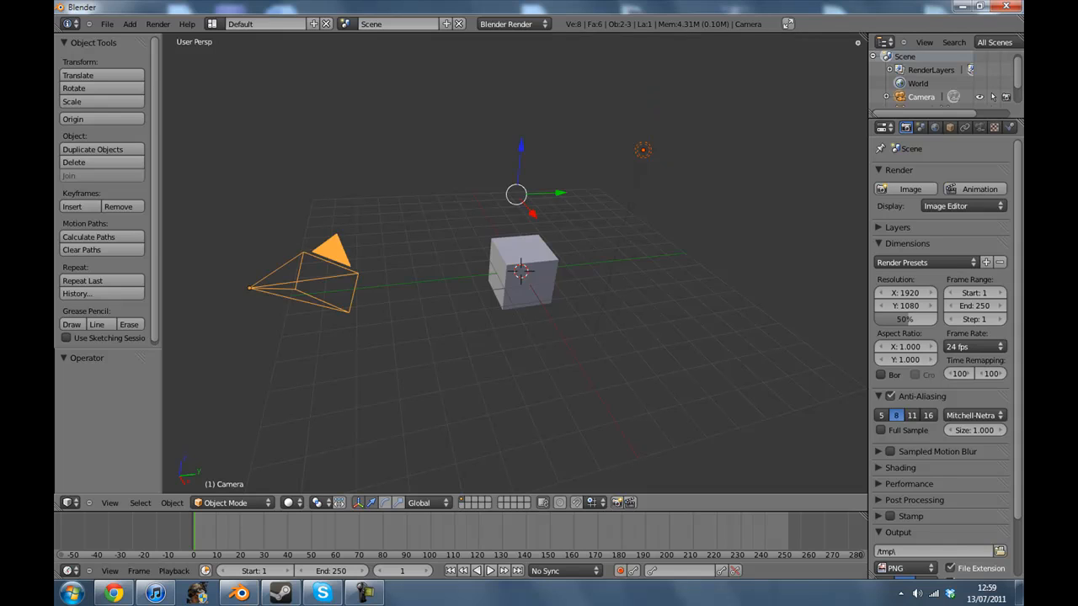
left_click(74, 162)
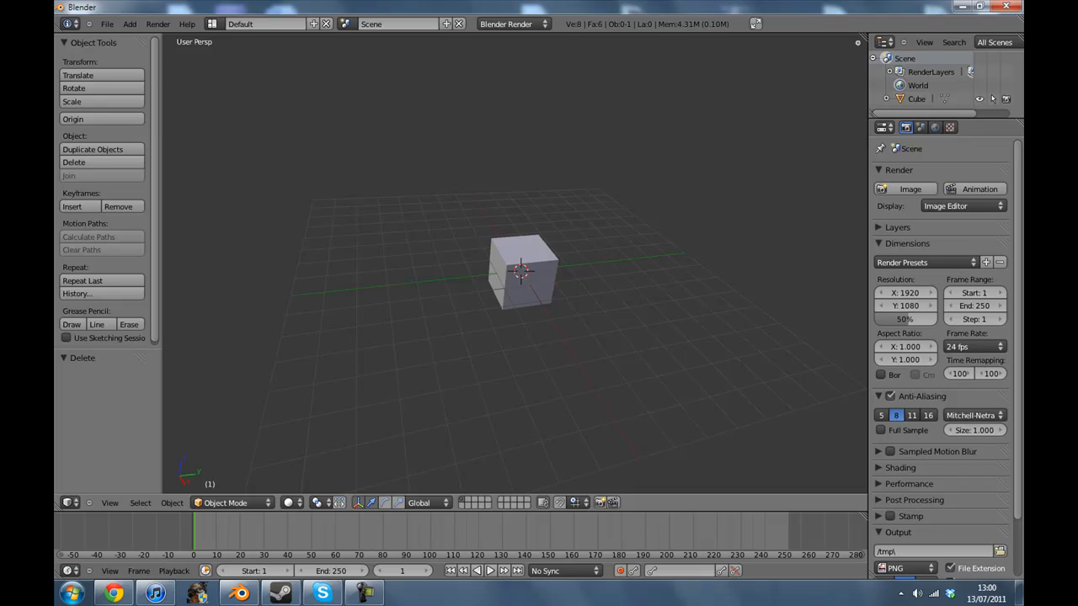
left_click(681, 140)
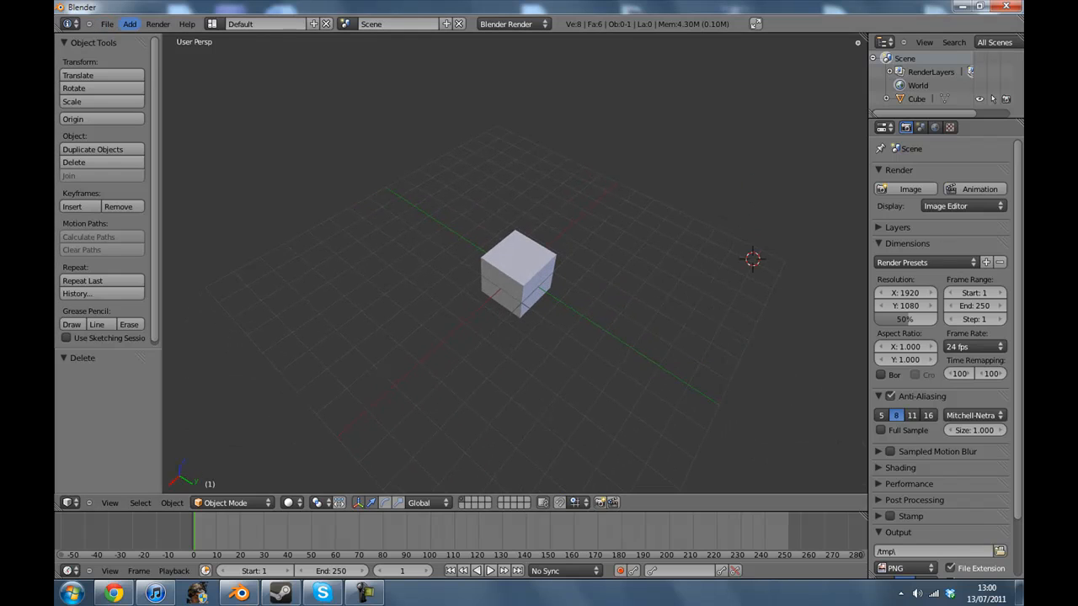
left_click(129, 23)
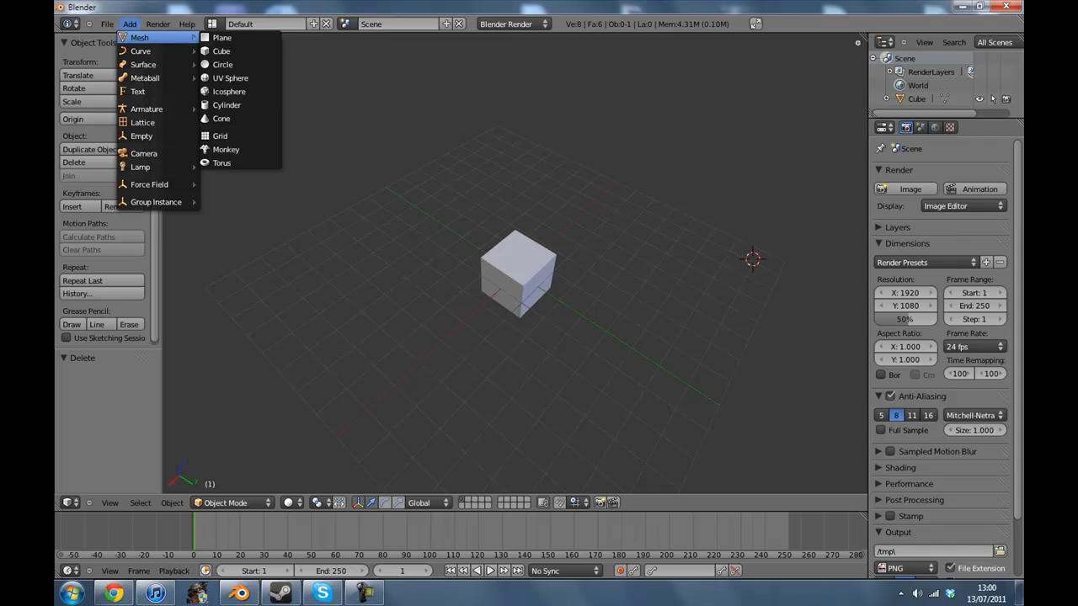
left_click(220, 50)
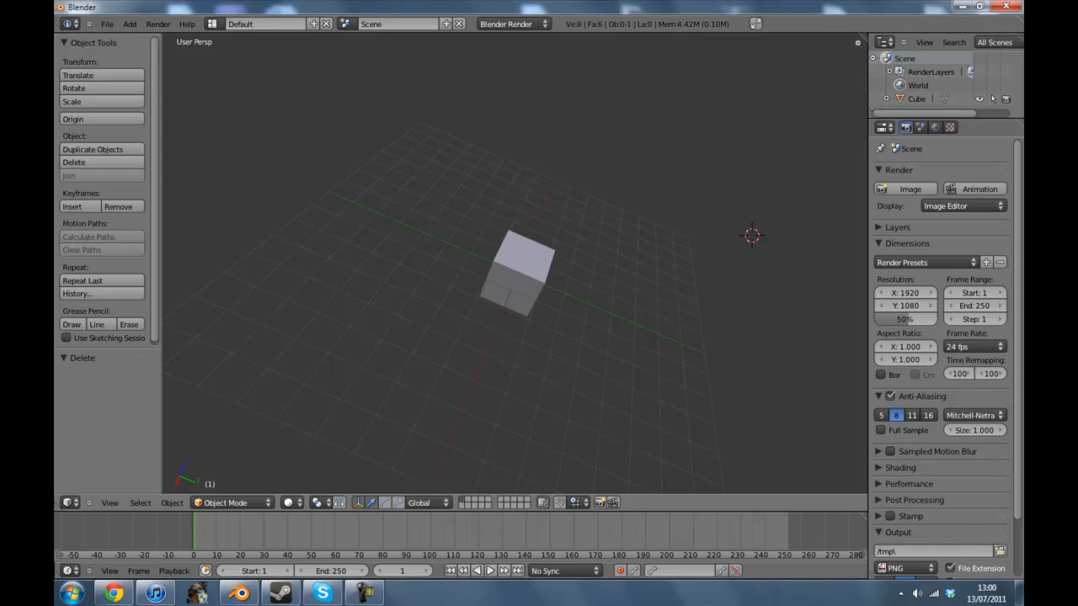
scroll("up", 3)
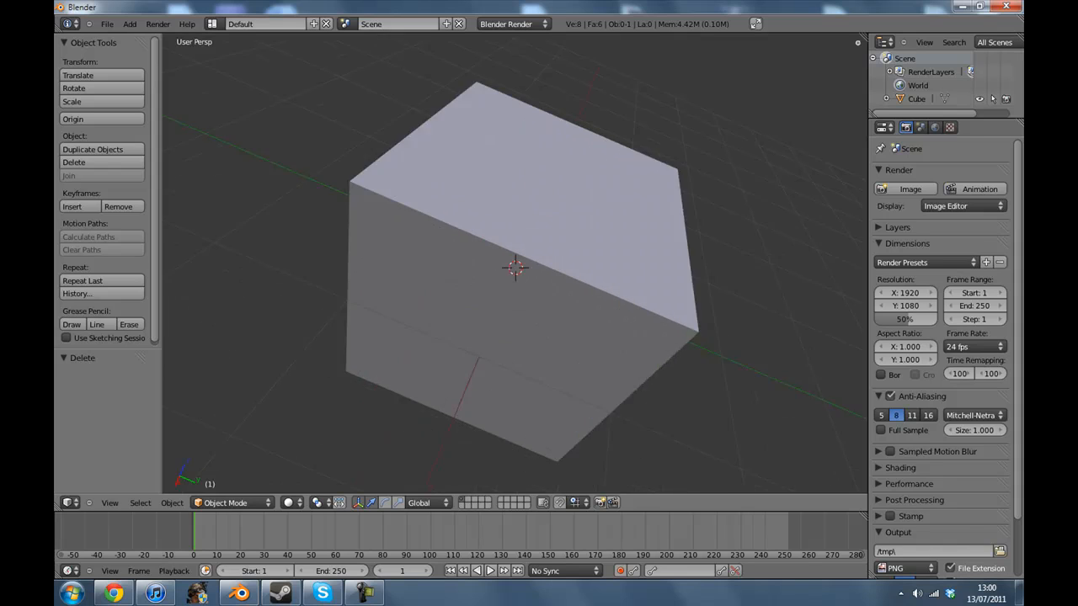
scroll("down", 3)
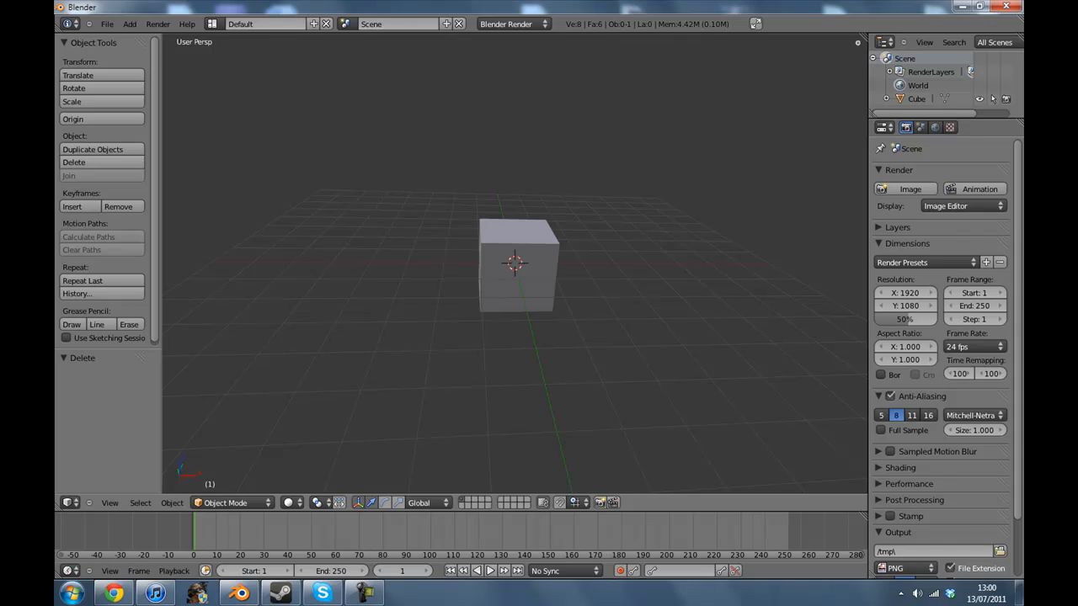
Switch to the Right orthographic view and show the View Properties panel
left_click(109, 502)
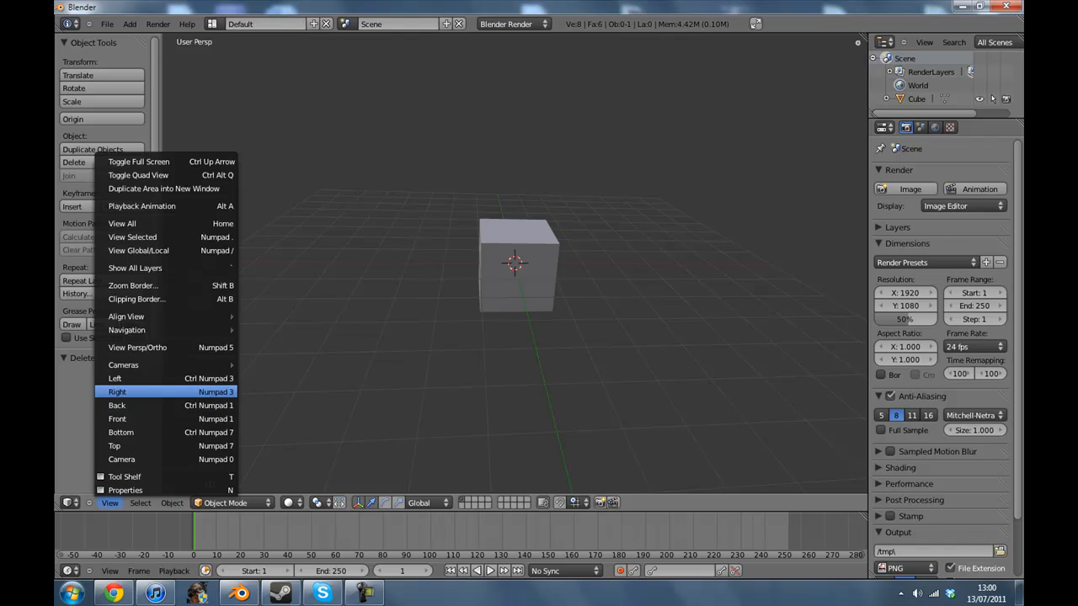
left_click(118, 391)
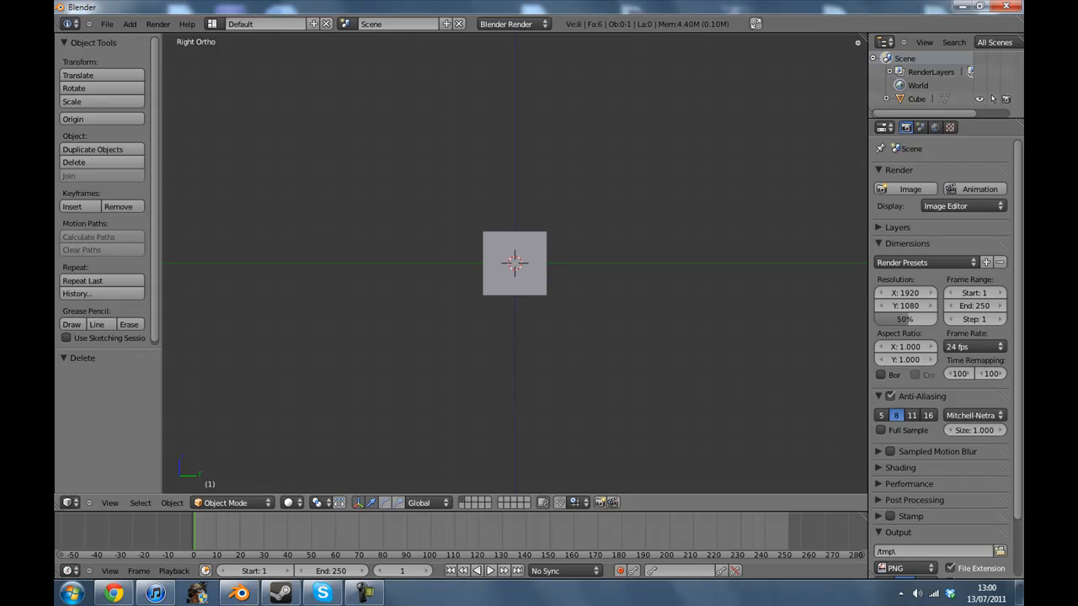
left_click(109, 502)
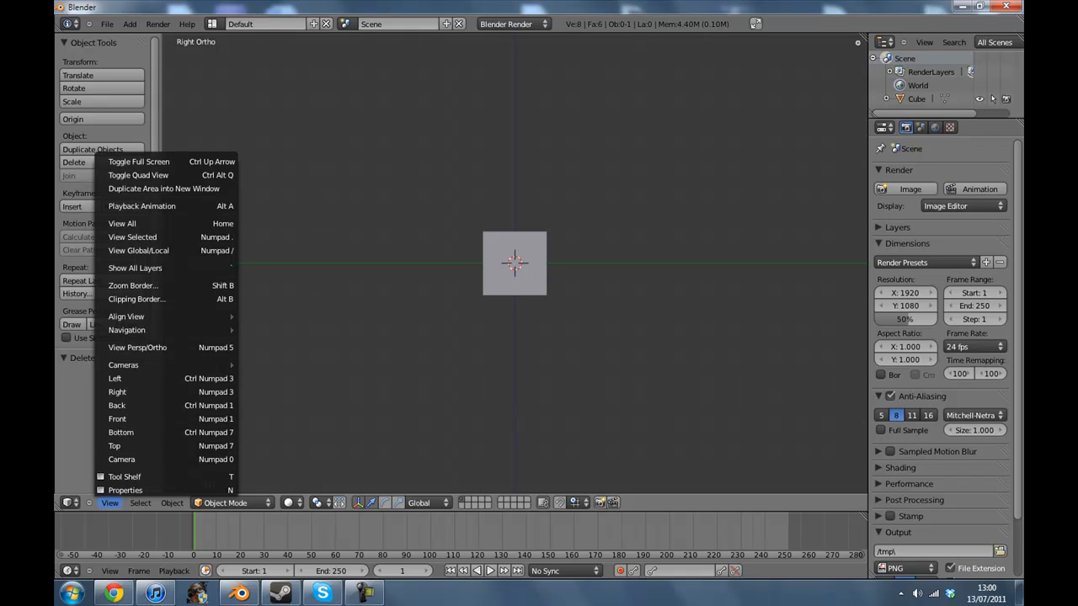
left_click(138, 347)
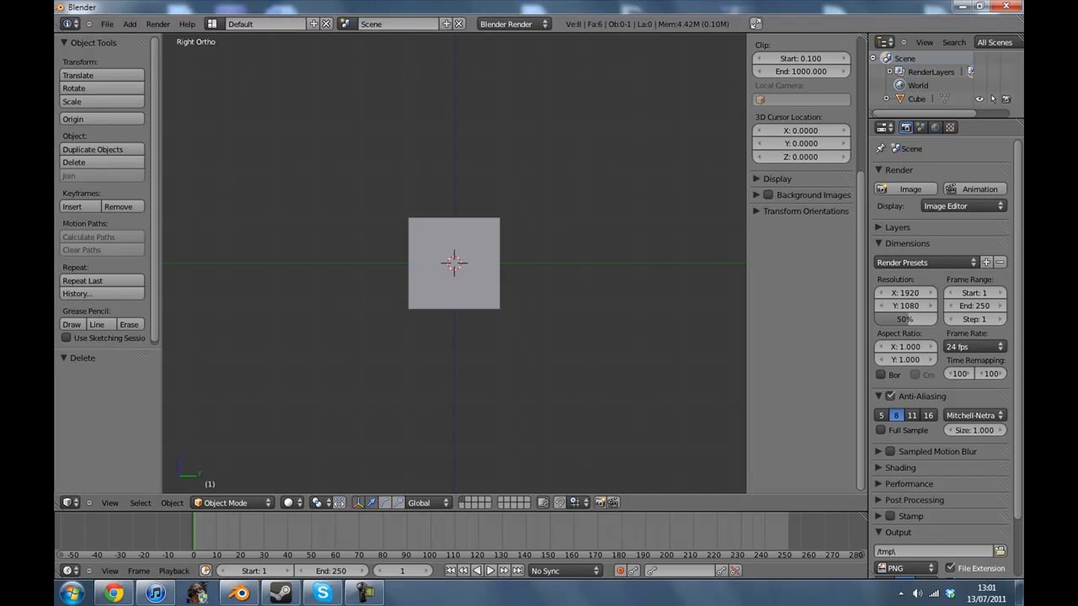
Start adding a background reference image for the side view
left_click(756, 195)
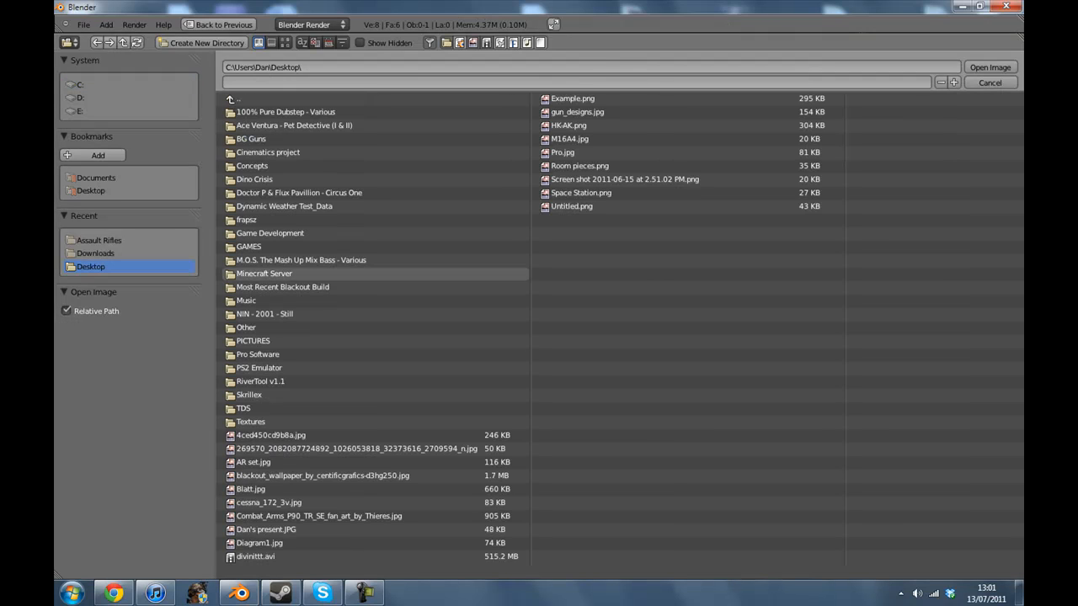
Load the striped P90 side-view picture as the background image behind the cube
left_click(319, 516)
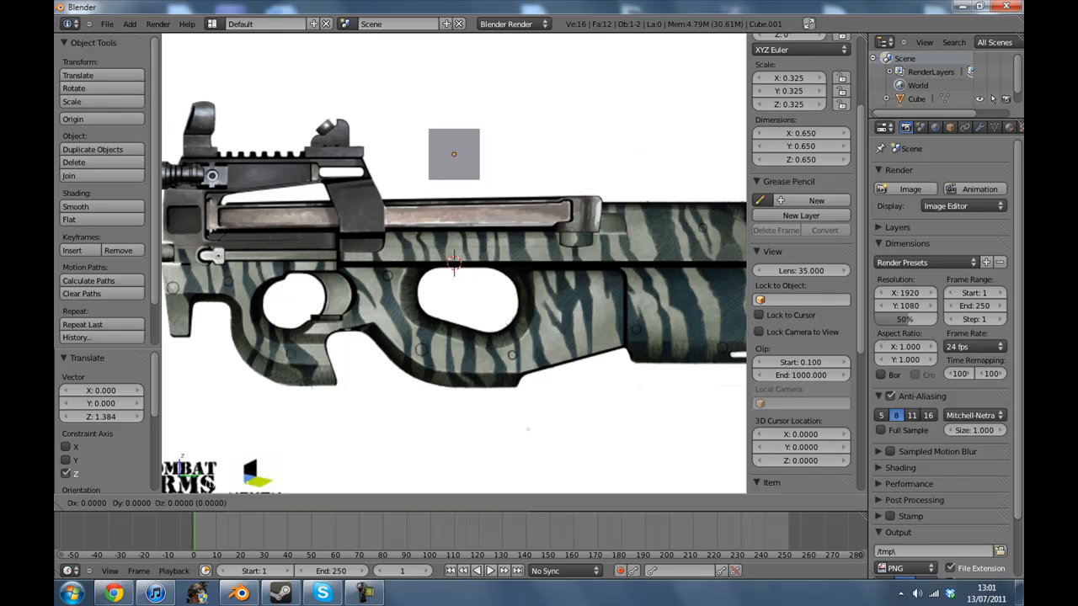
Move the duplicated cube down onto the grip and enter Edit Mode on it
left_click_drag(453, 155, 600, 273)
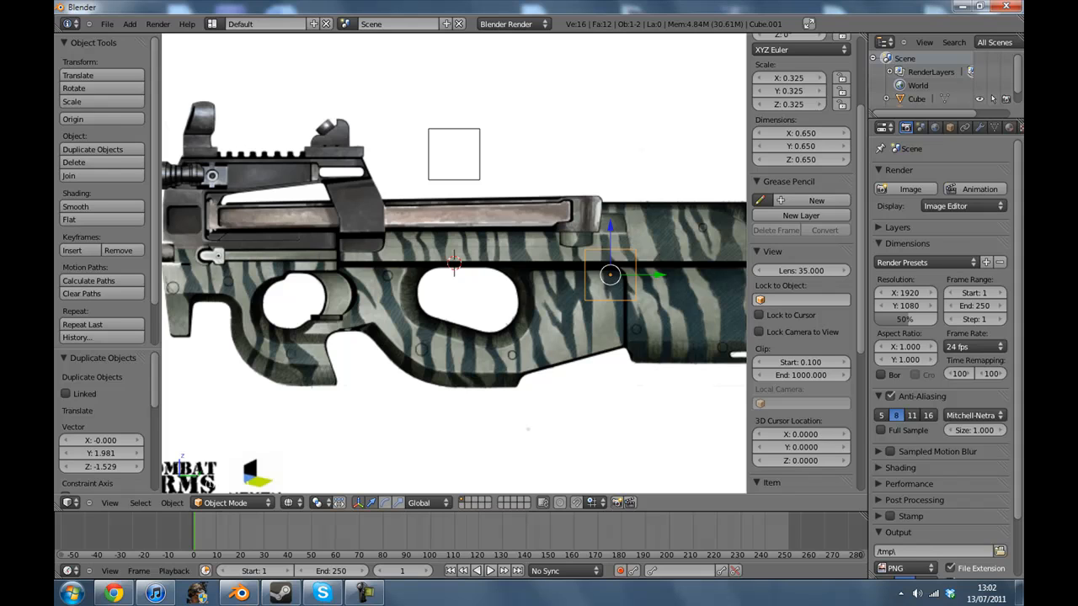
key("Tab")
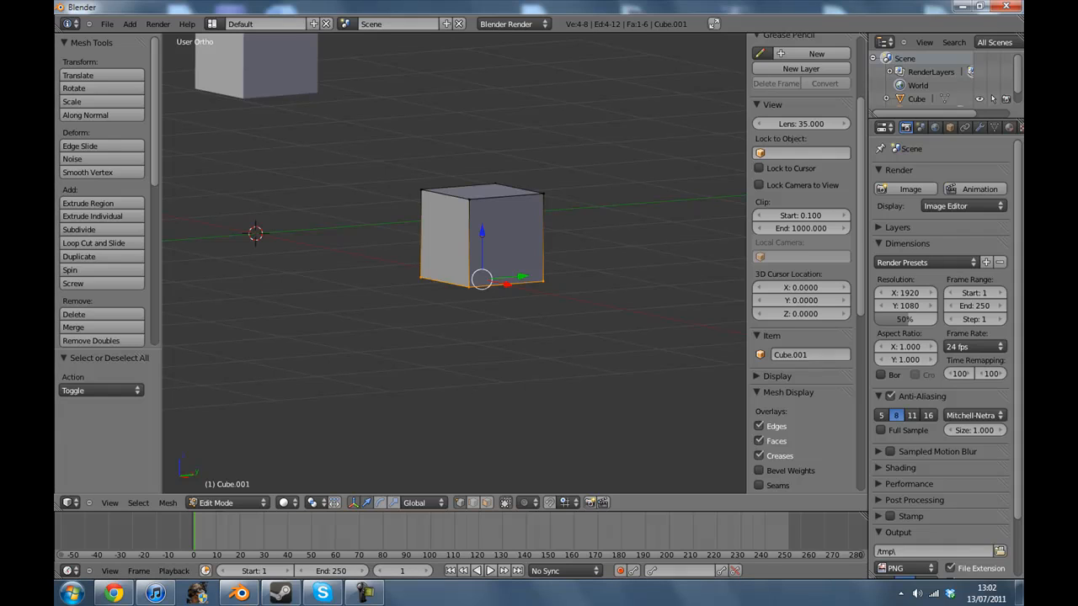
Return to the Right side view over the P90 reference
left_click(110, 502)
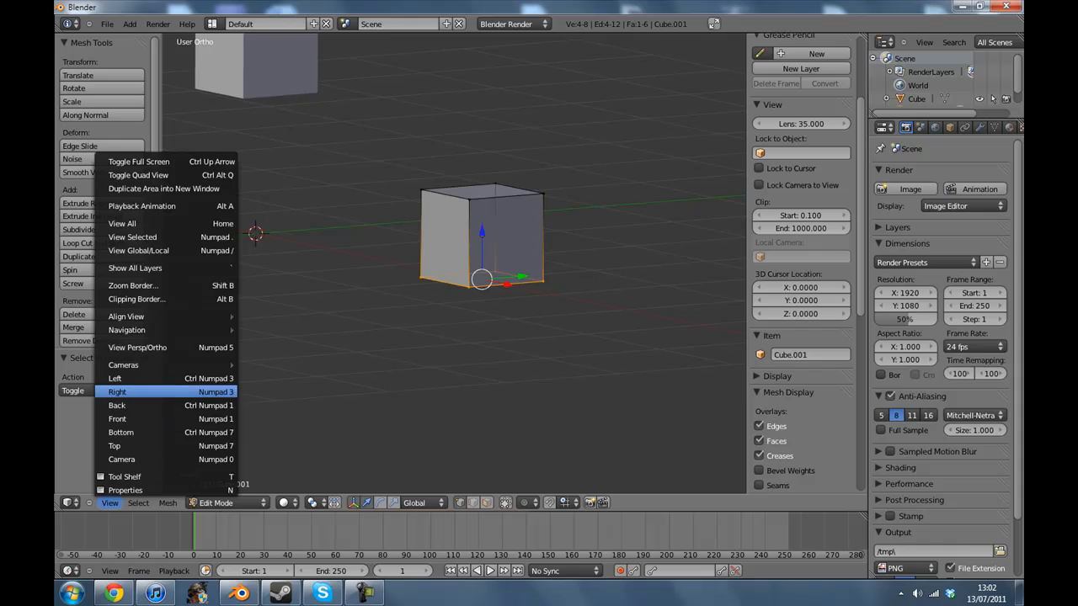
left_click(114, 391)
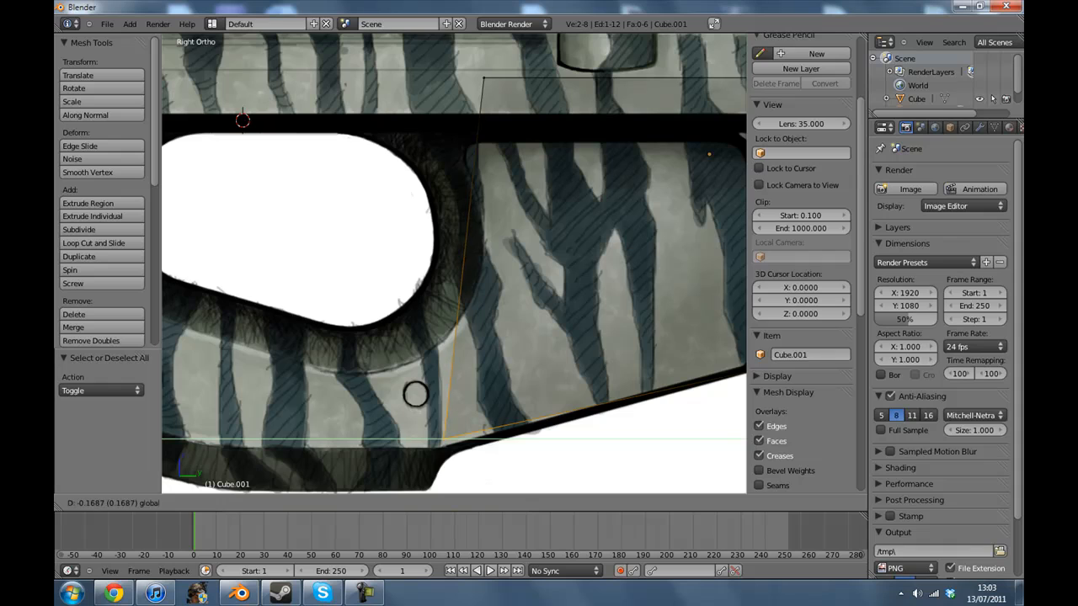
Move grip vertices to follow the reference outline more closely
left_click_drag(418, 396, 448, 438)
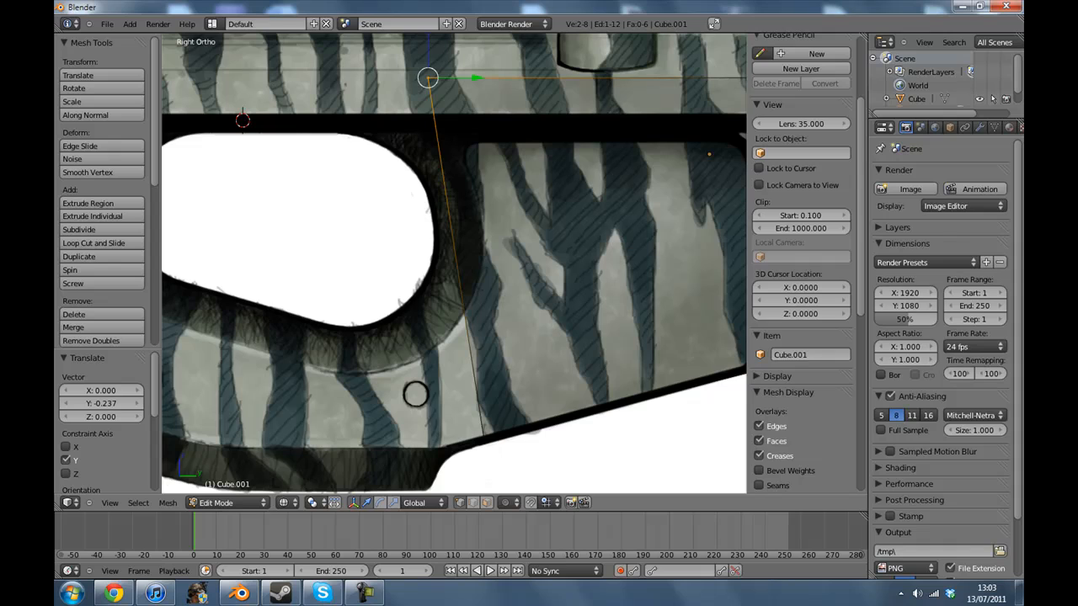
left_click_drag(427, 78, 485, 78)
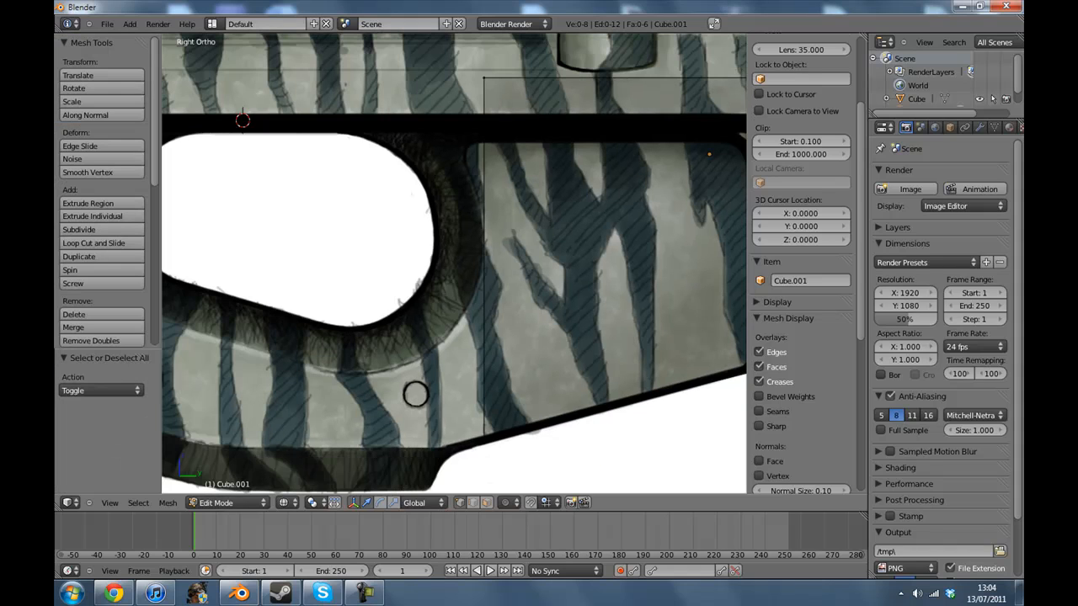
Start a Loop Cut and Slide across the grip block near the trigger guard
left_click(94, 243)
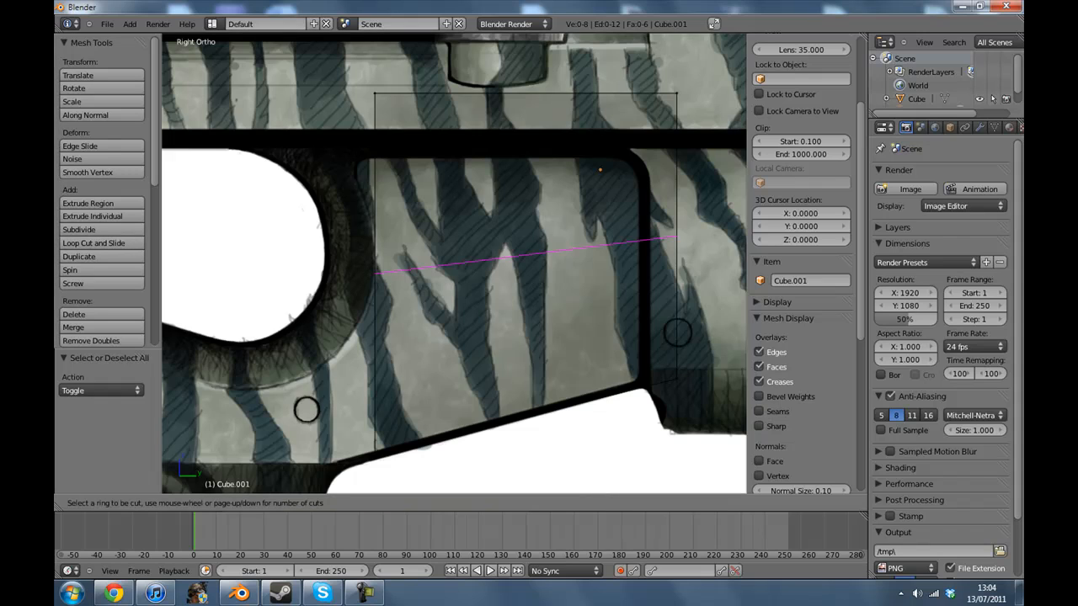
mouse_move(525, 253)
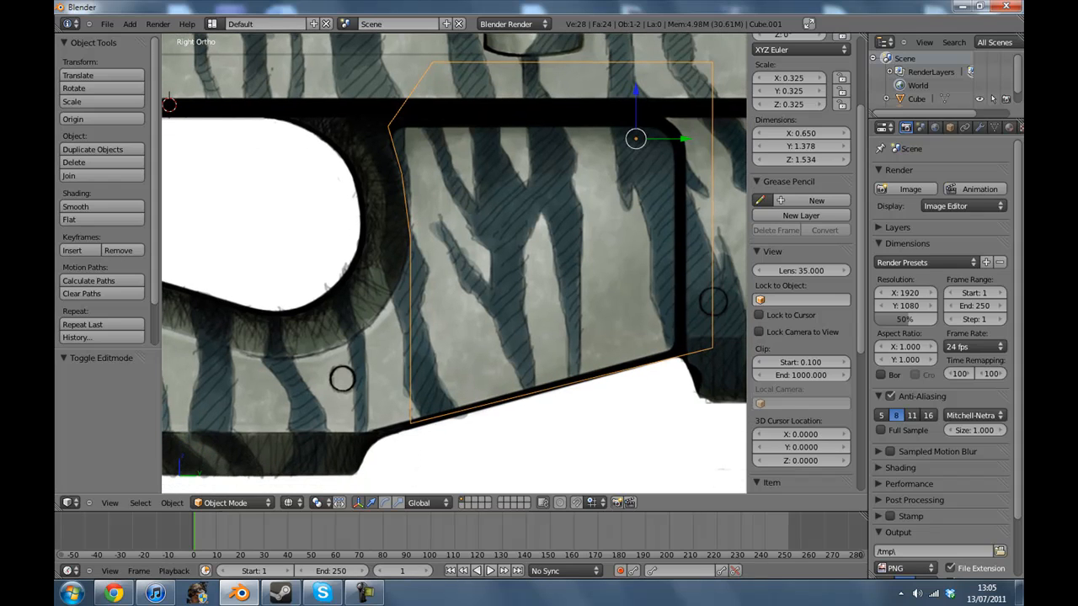
Extrude and move the copied cube's vertices into a segmented, angled grip piece following the P90 outline
key("Tab")
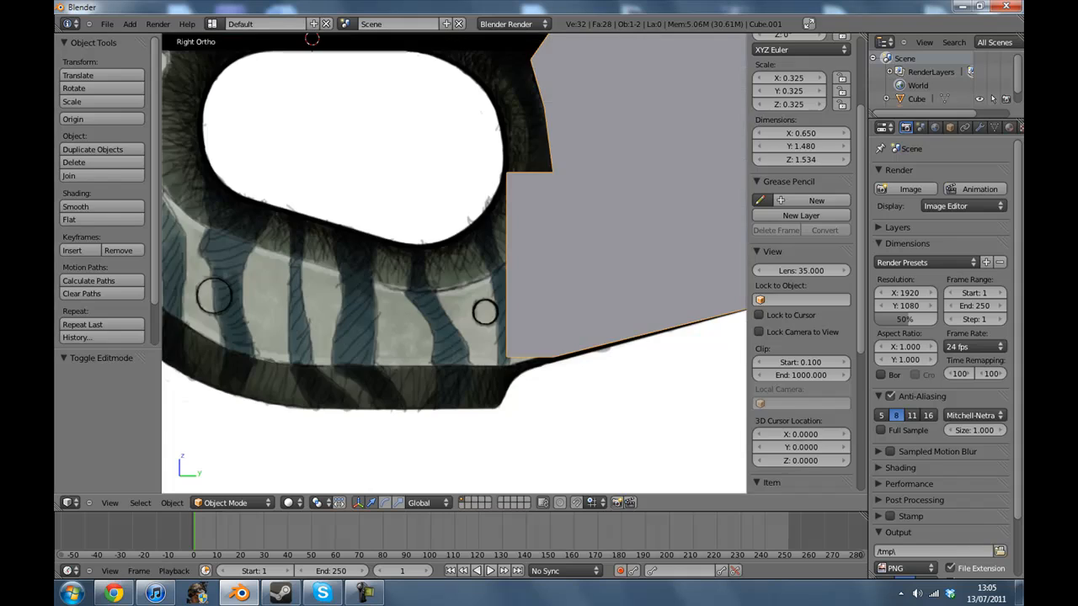
key("Tab")
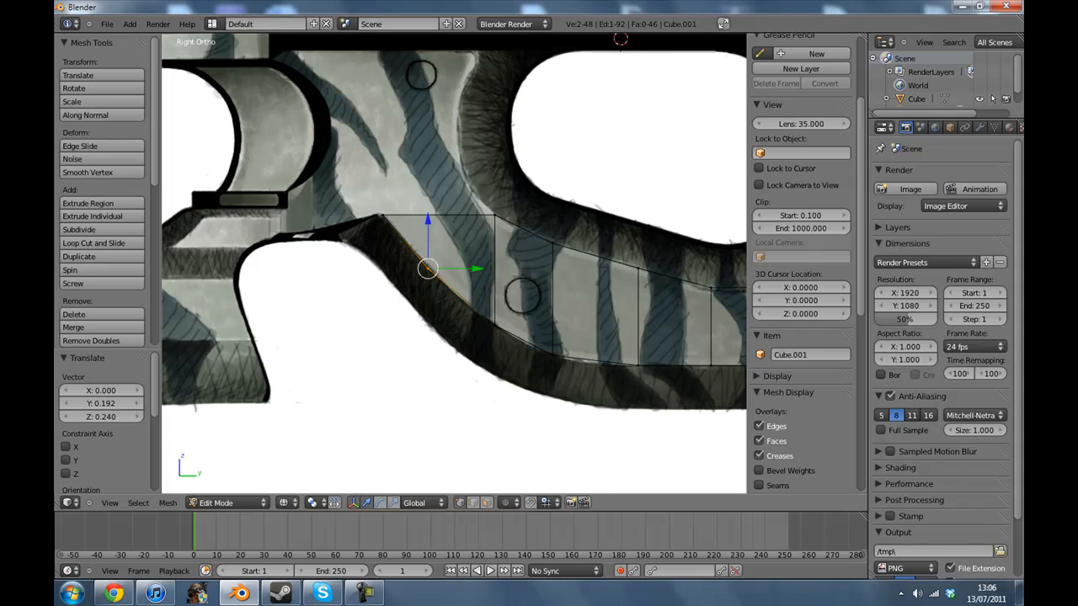
left_click(228, 502)
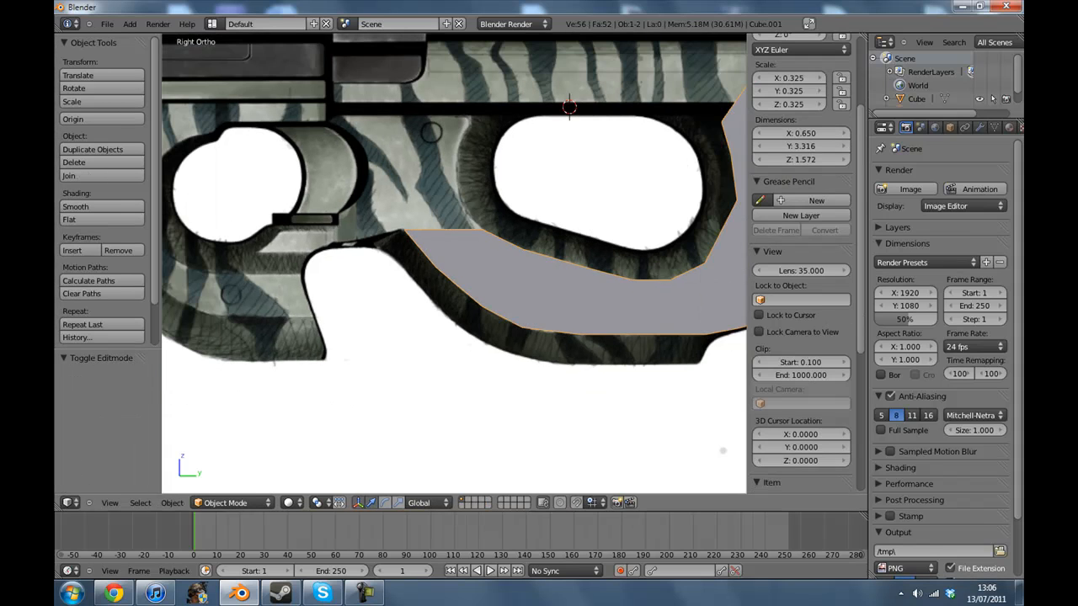
key("Tab")
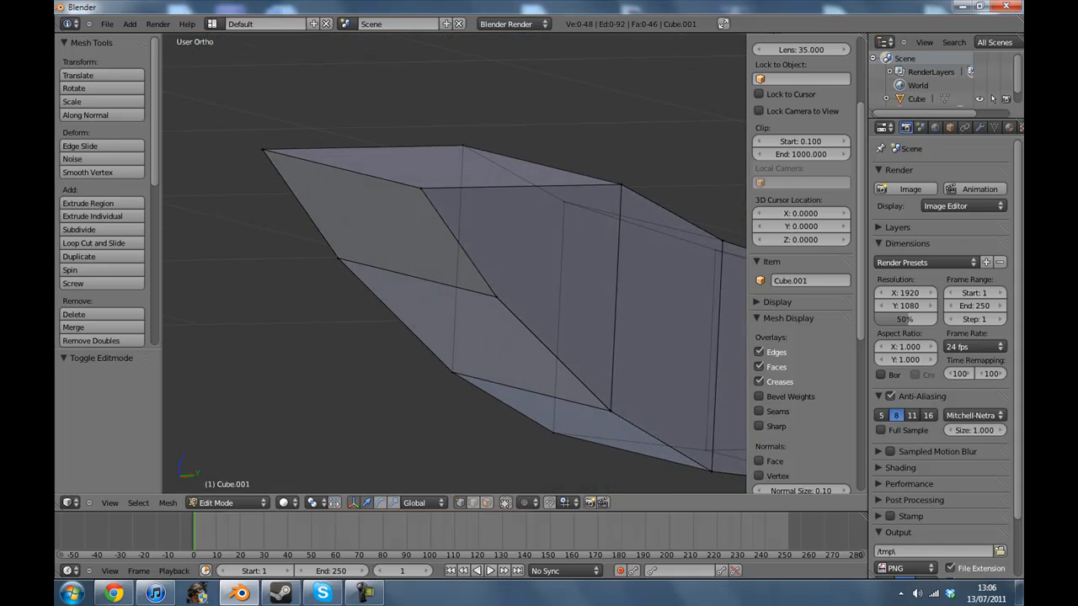
Subdivide the selected edge and merge its vertices At Last into a single point
left_click(497, 297)
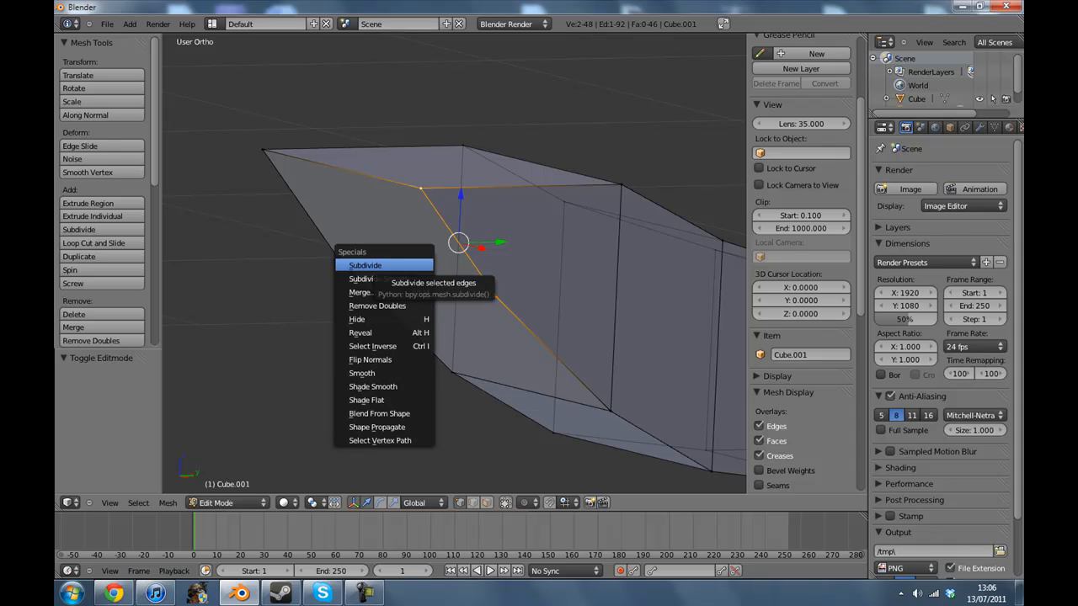
left_click(361, 293)
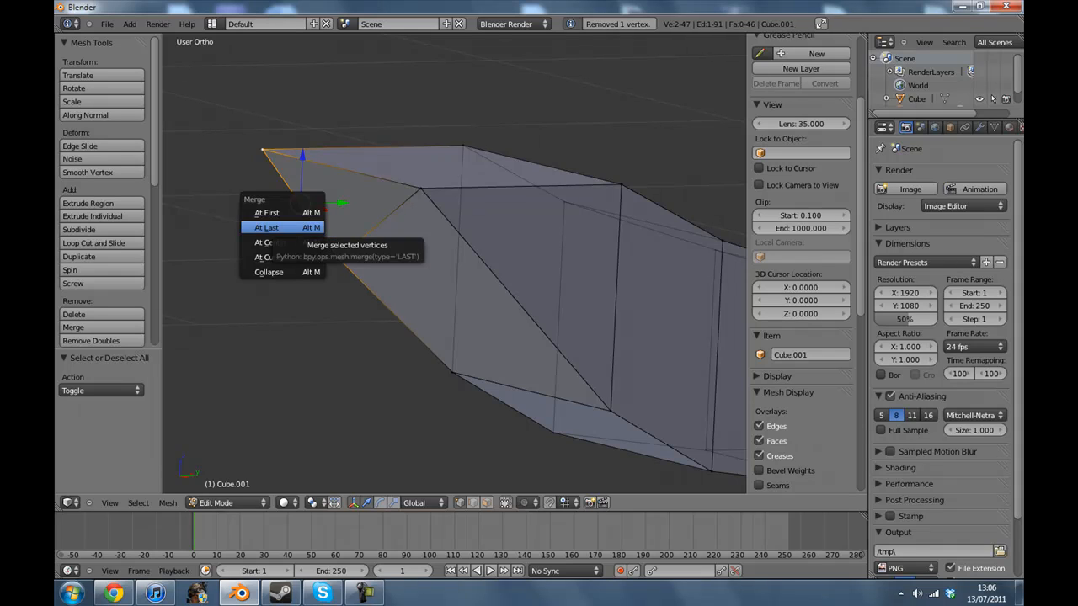
left_click(267, 227)
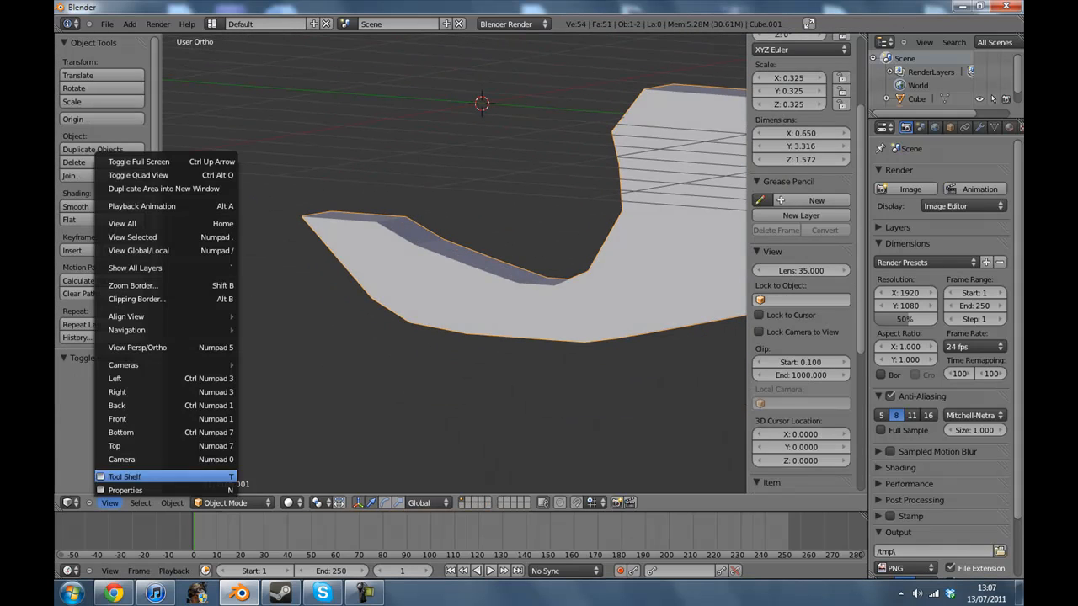
From the side view, add vertical loop cuts across the grip and slide them into a grid over the reference
left_click(118, 391)
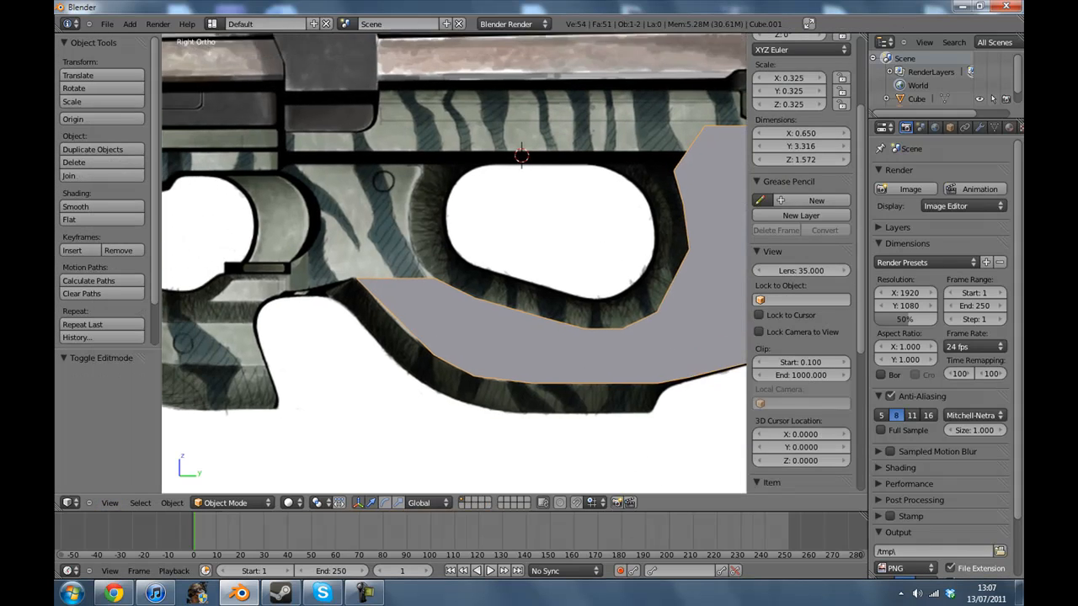
left_click(226, 502)
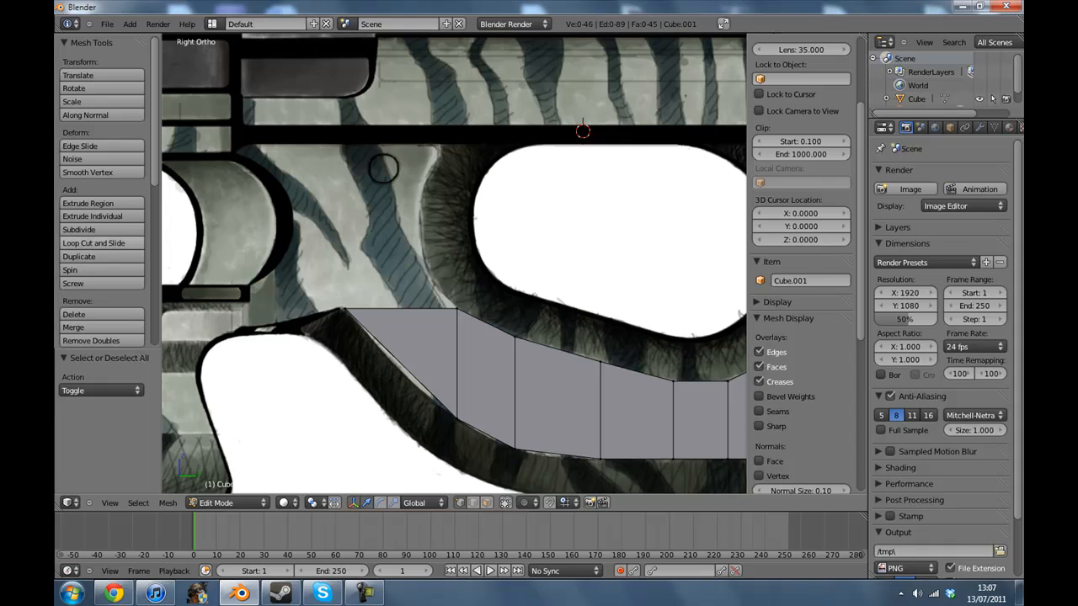
left_click(95, 242)
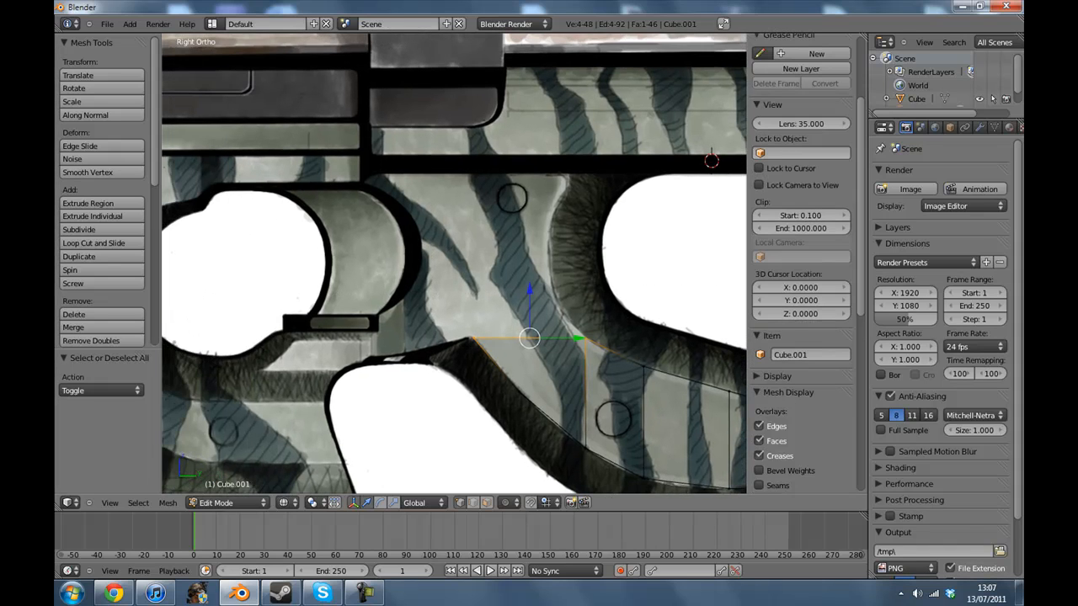
left_click_drag(529, 337, 529, 295)
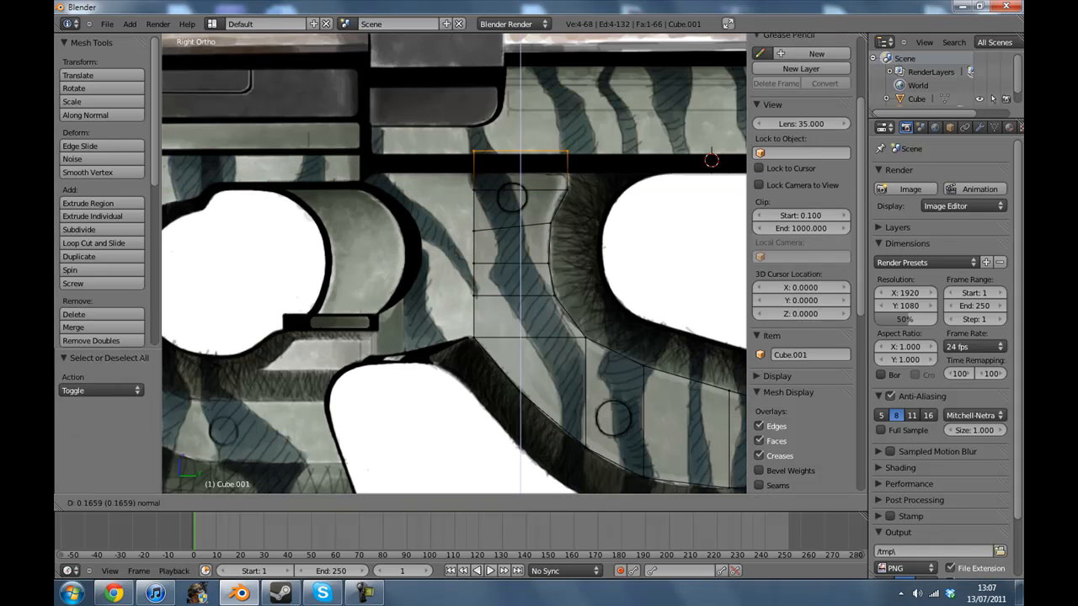
key("Tab")
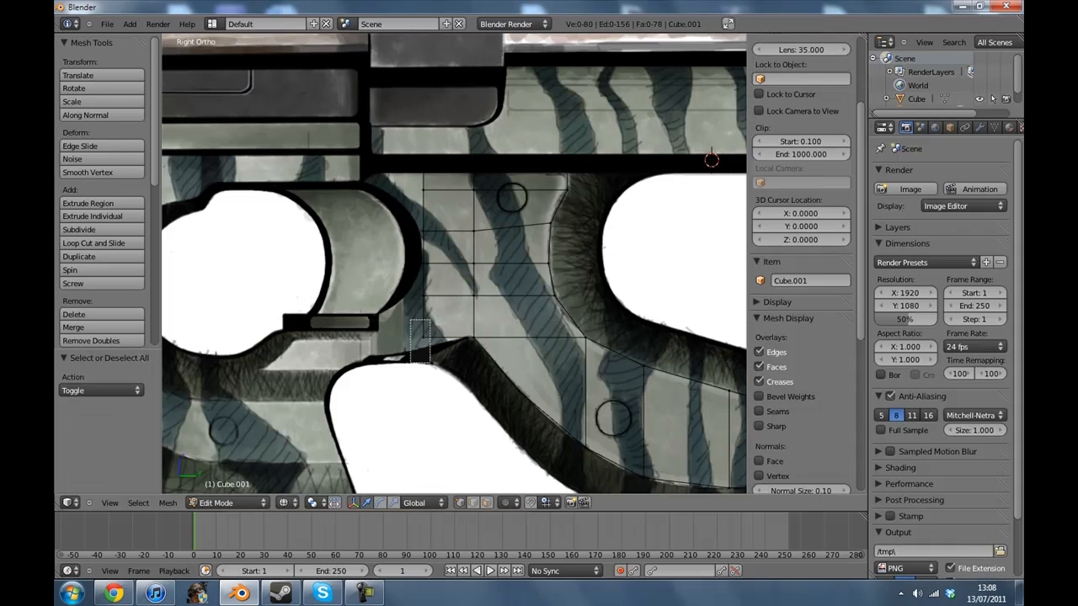
Move the vertices at the trigger-guard hole's upper corner onto the reference outline
left_click_drag(421, 329, 422, 347)
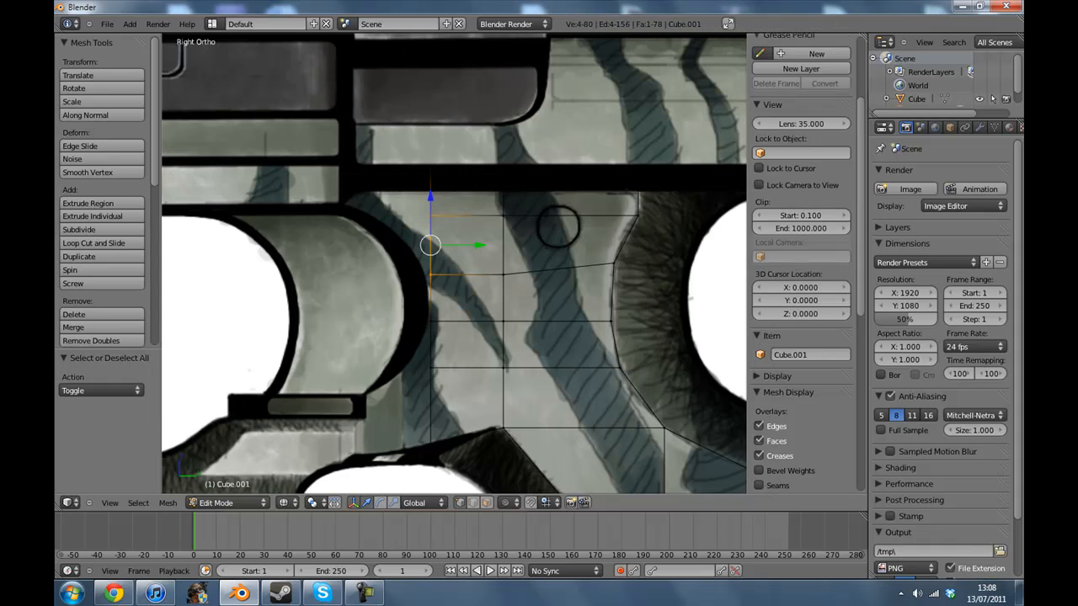
left_click_drag(432, 246, 428, 190)
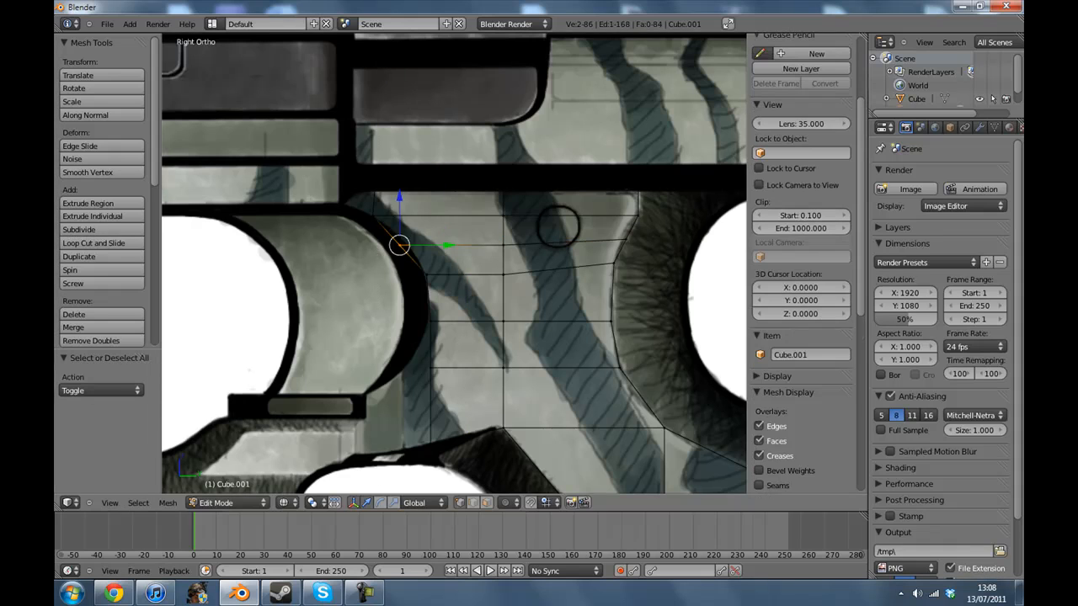
left_click_drag(401, 244, 373, 216)
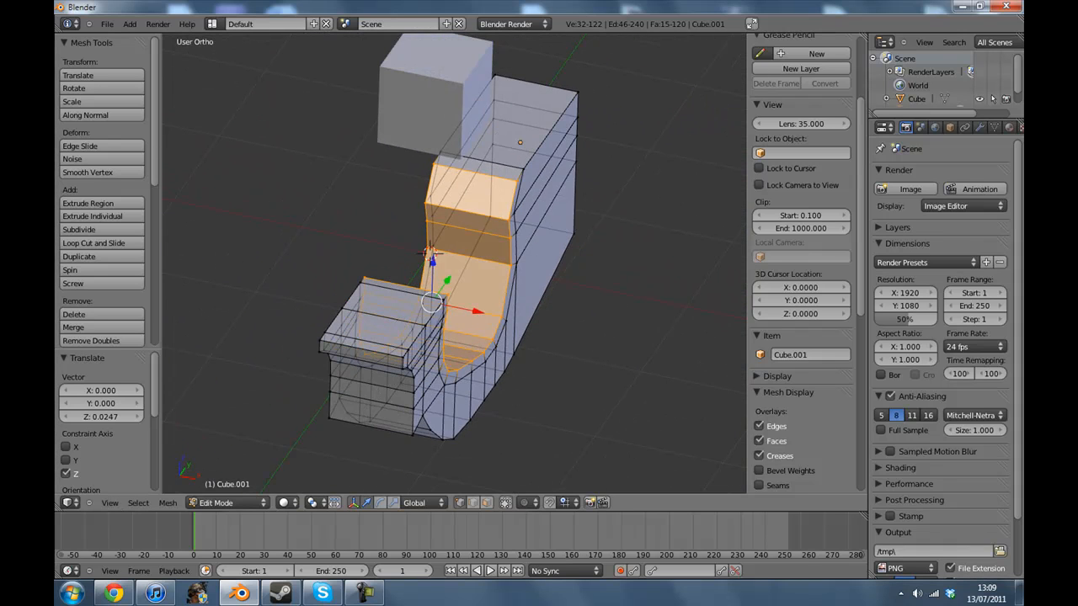
Scale the extruded inner faces of the trigger-guard hole to form its bevelled rim
key("s")
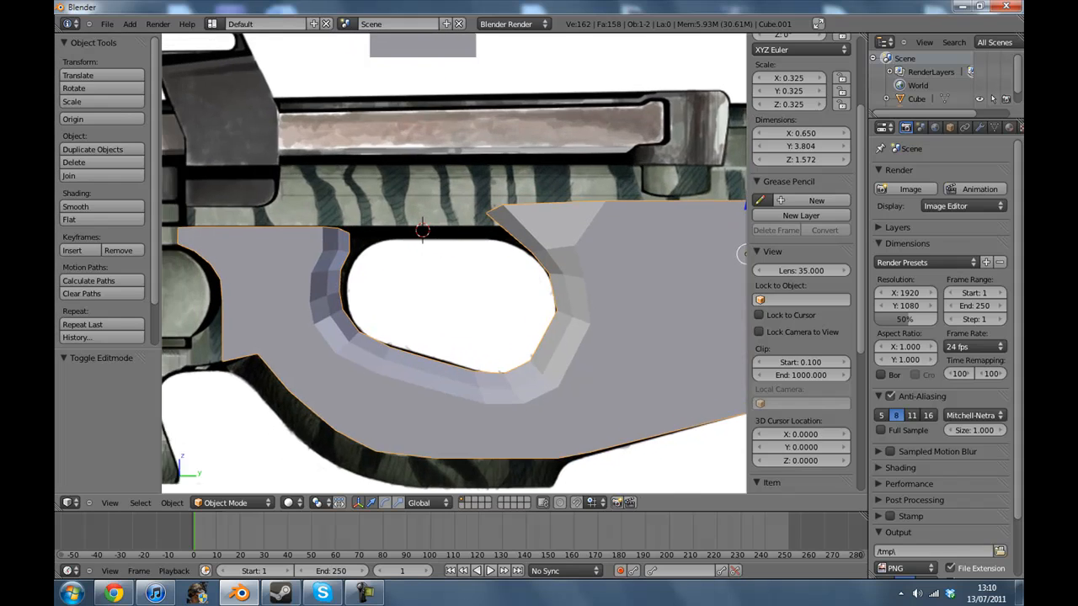
key("Tab")
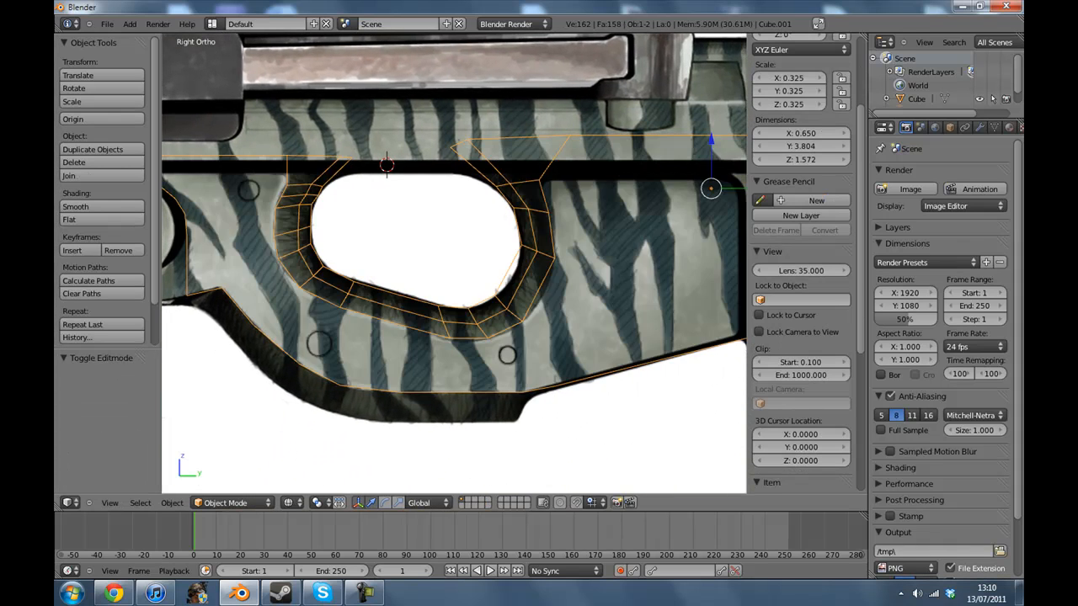
key("Tab")
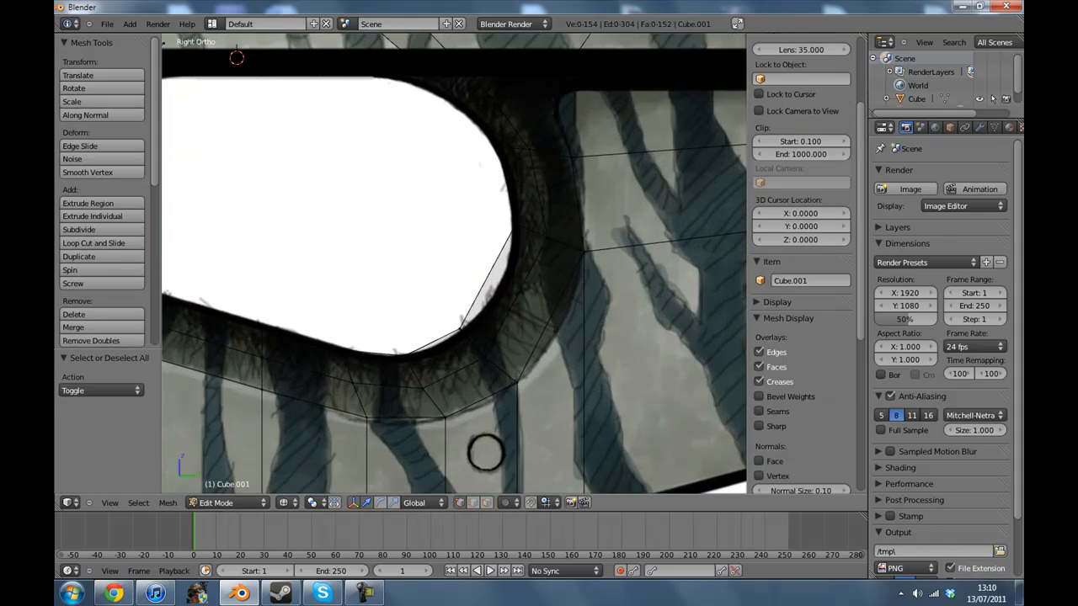
left_click(94, 242)
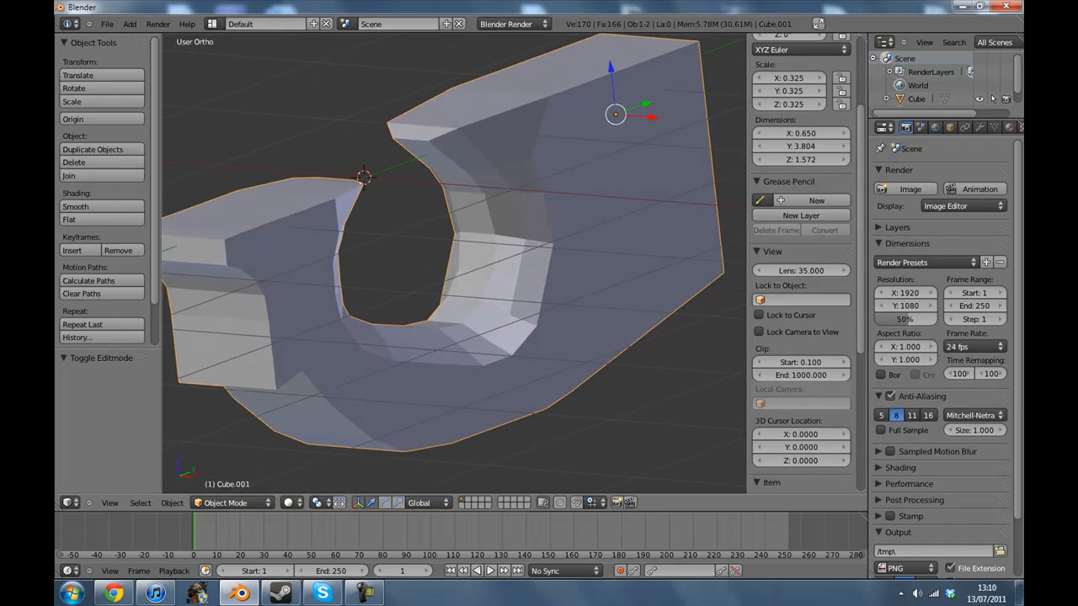
From the Right view, circle-select the grip's front lower faces and nudge them toward the outline
left_click(109, 502)
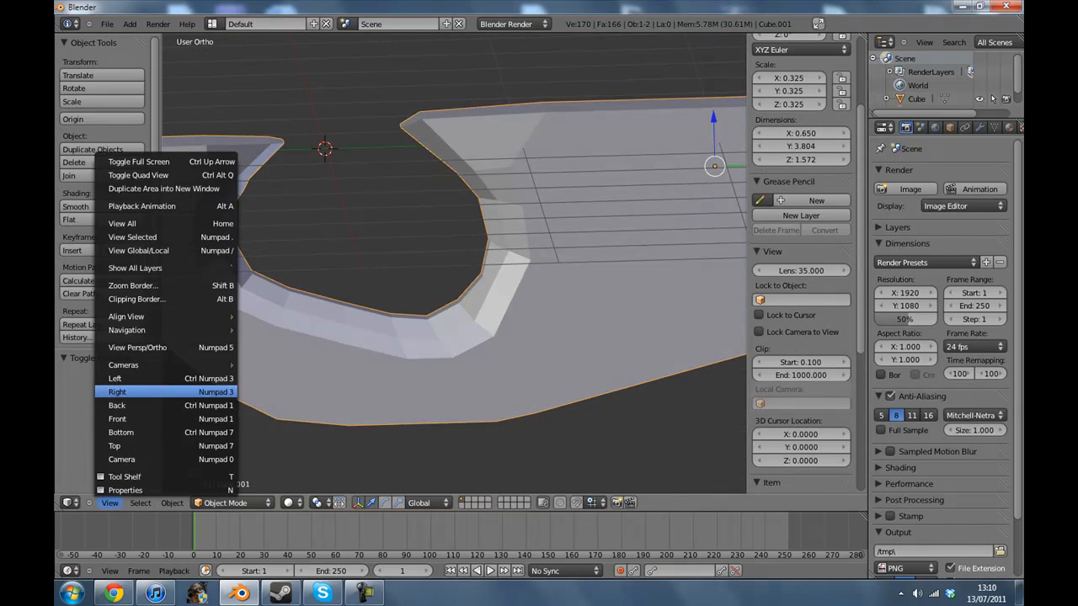
left_click(116, 391)
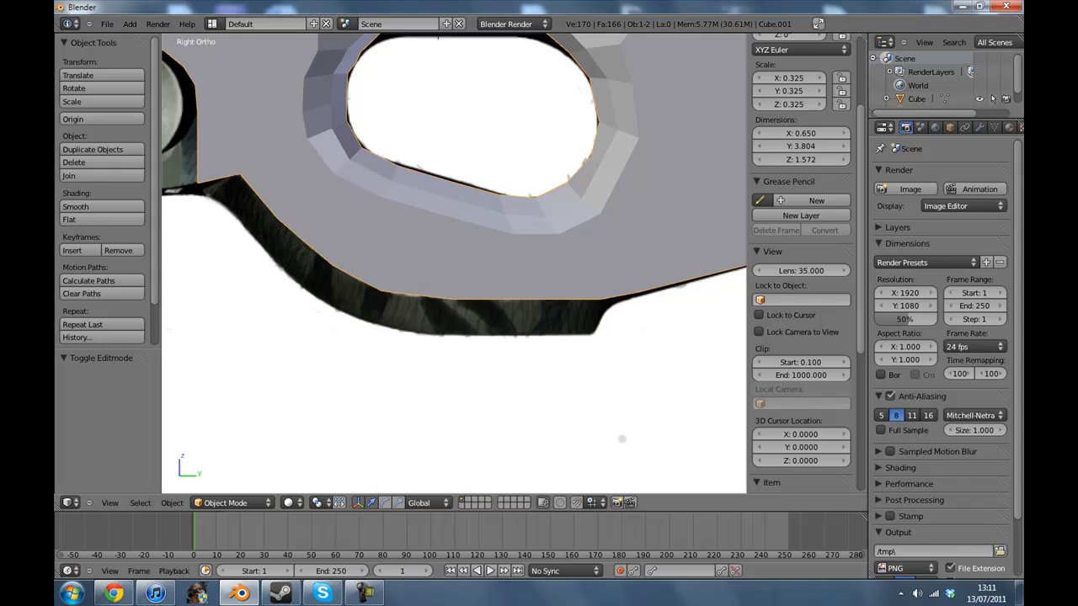
key("Tab")
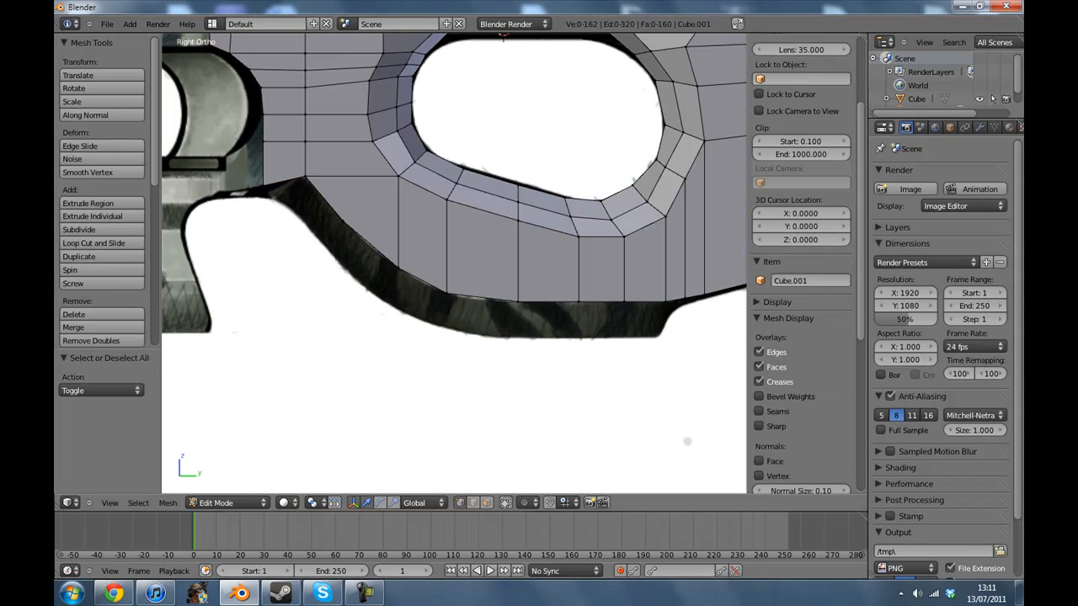
left_click(659, 300)
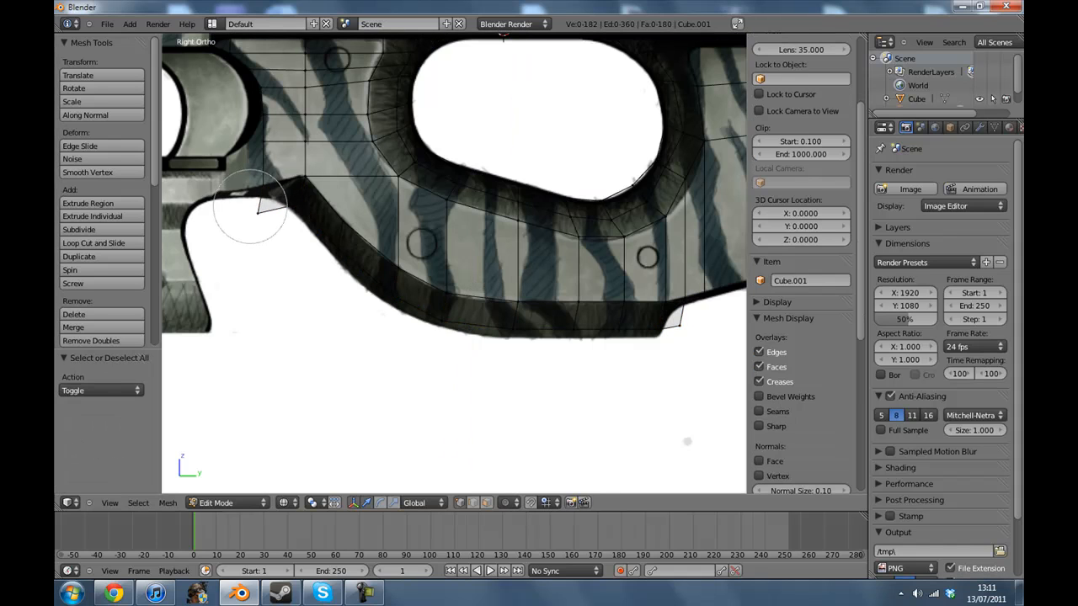
mouse_move(253, 239)
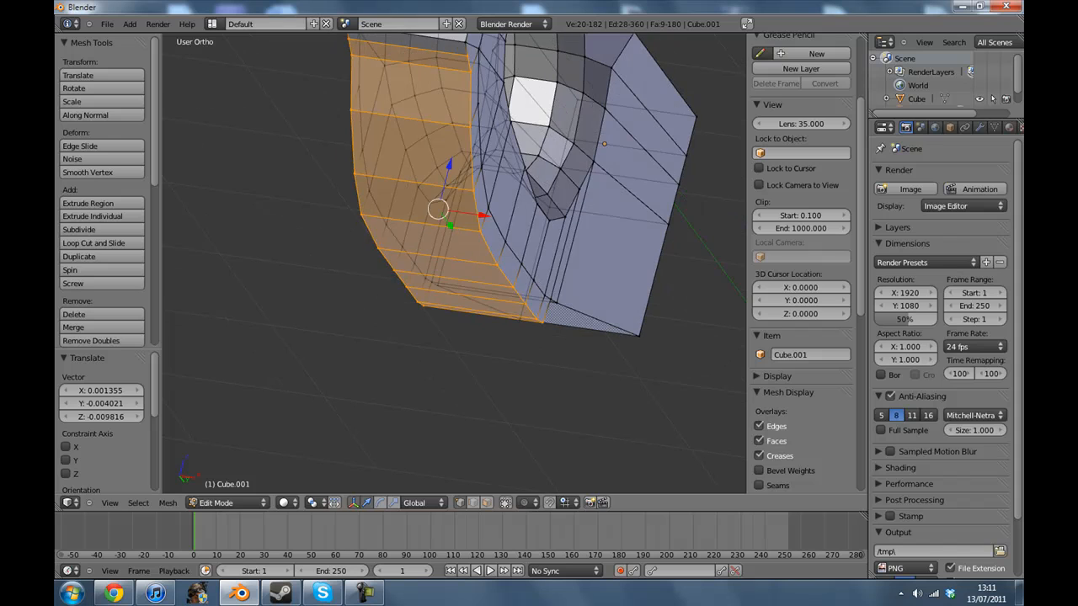
Lengthen the grip mesh so its Z dimension grows from 1.572 to 1.765
key("Tab")
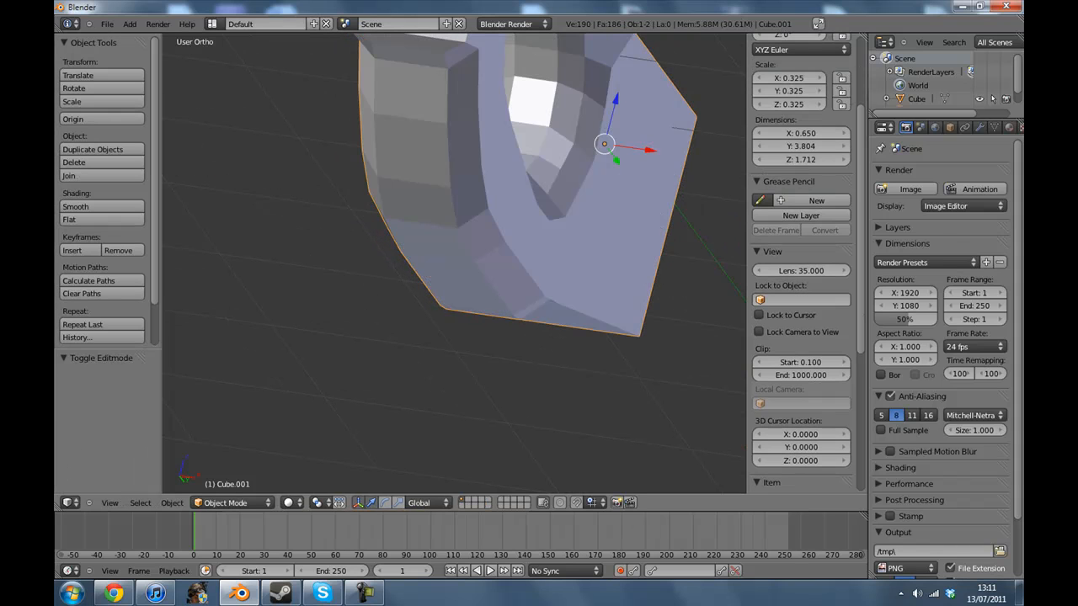
key("Tab")
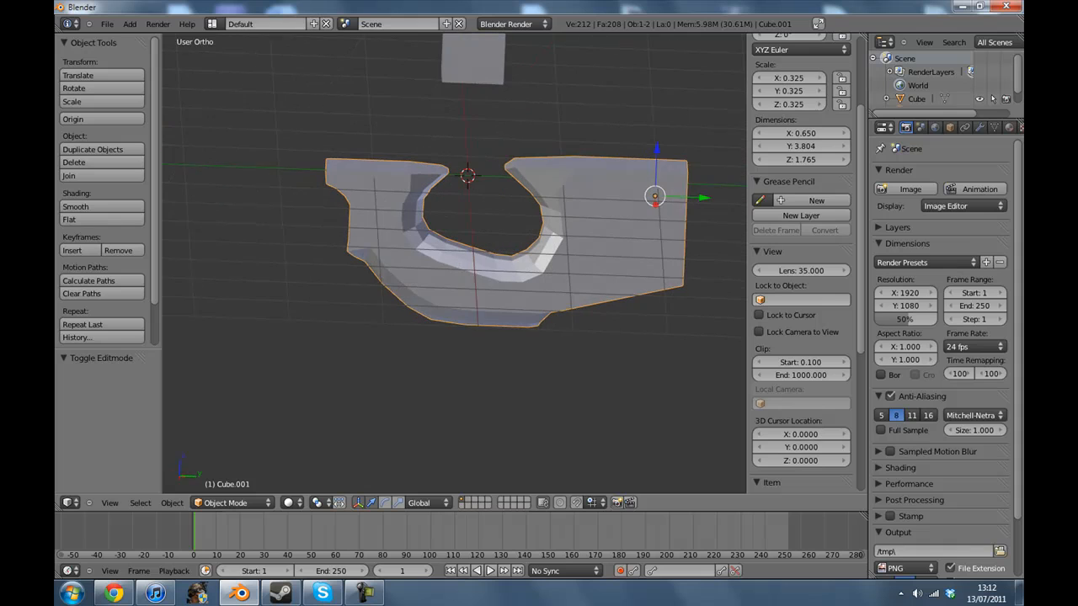
left_click(109, 502)
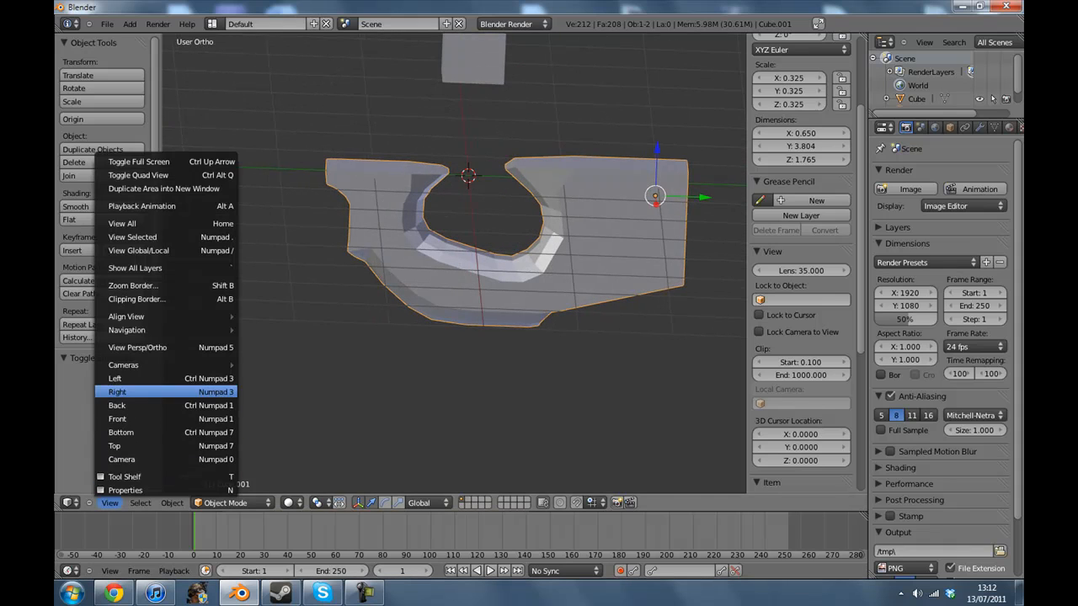
left_click(118, 391)
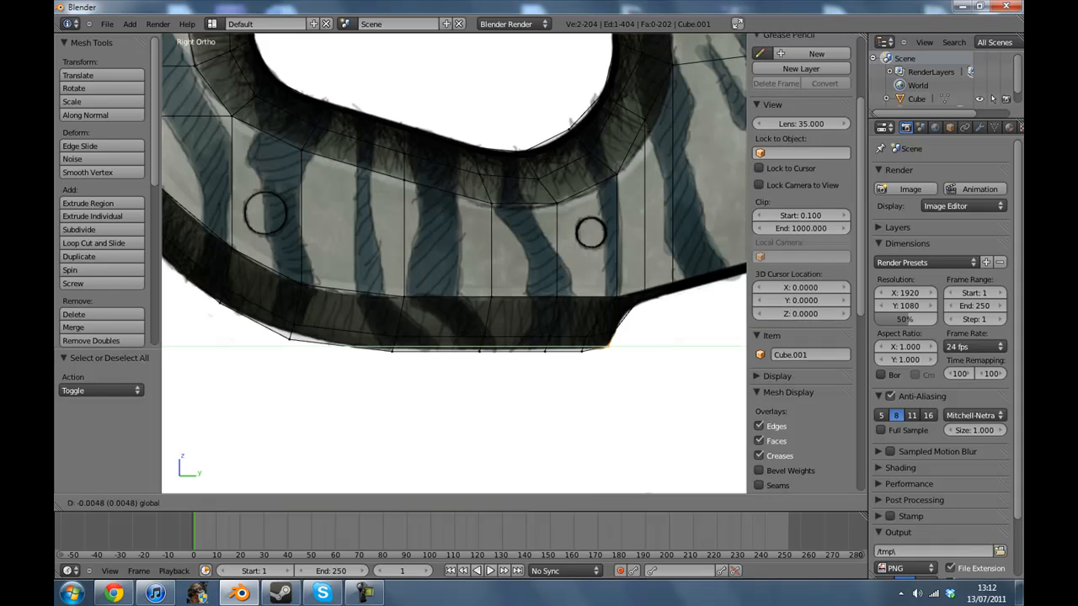
key("Tab")
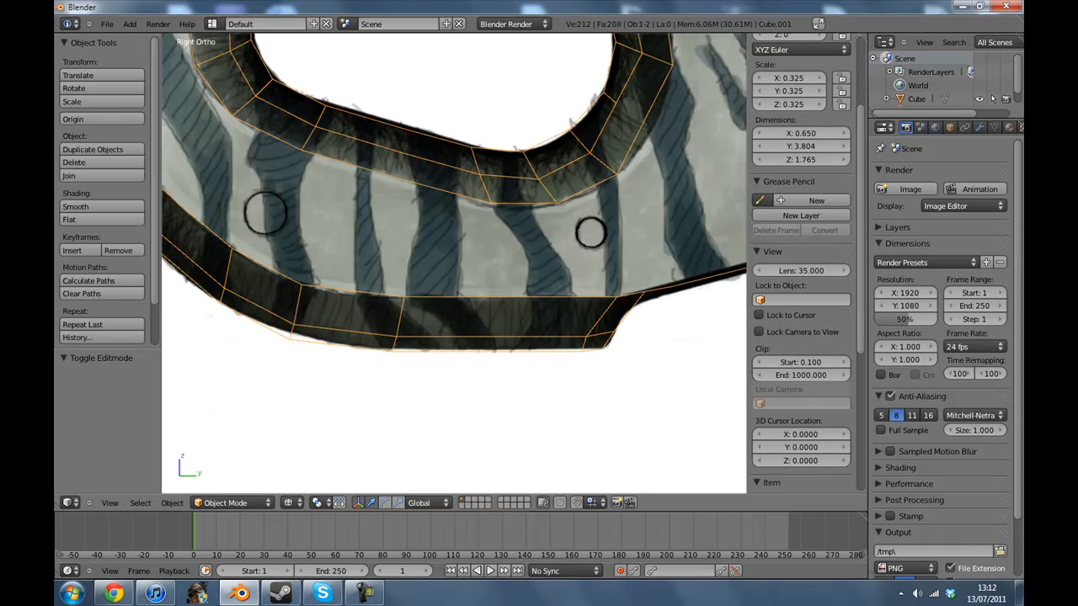